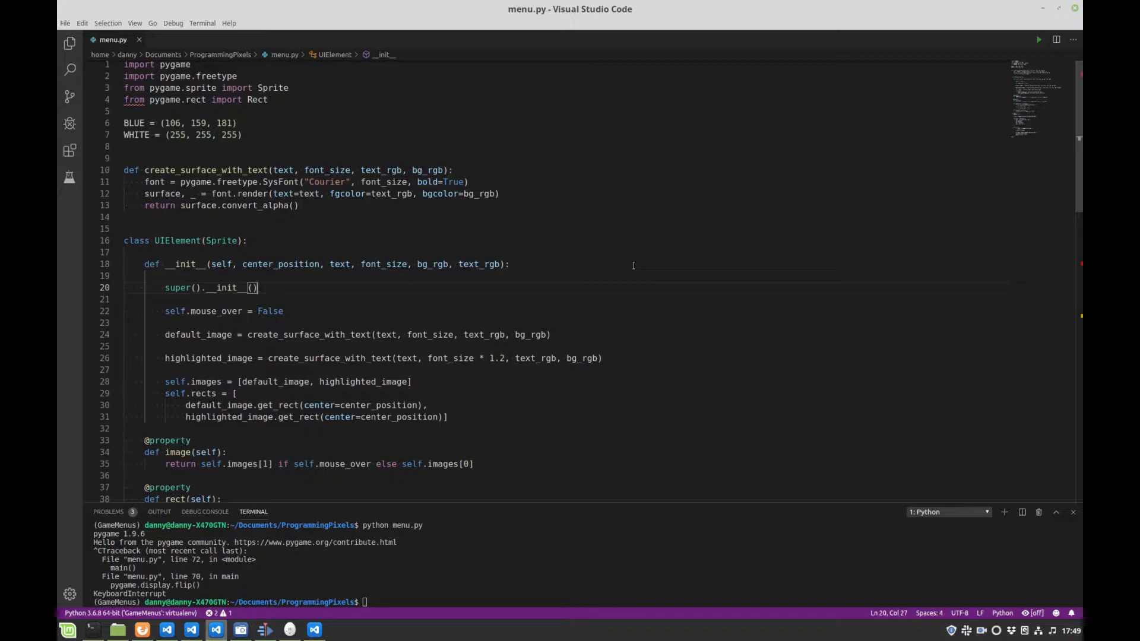
# - Insert a blank line after 'from pygame.rect import Rect' at the top of menu.py
pyautogui.doubleClick(269, 311)
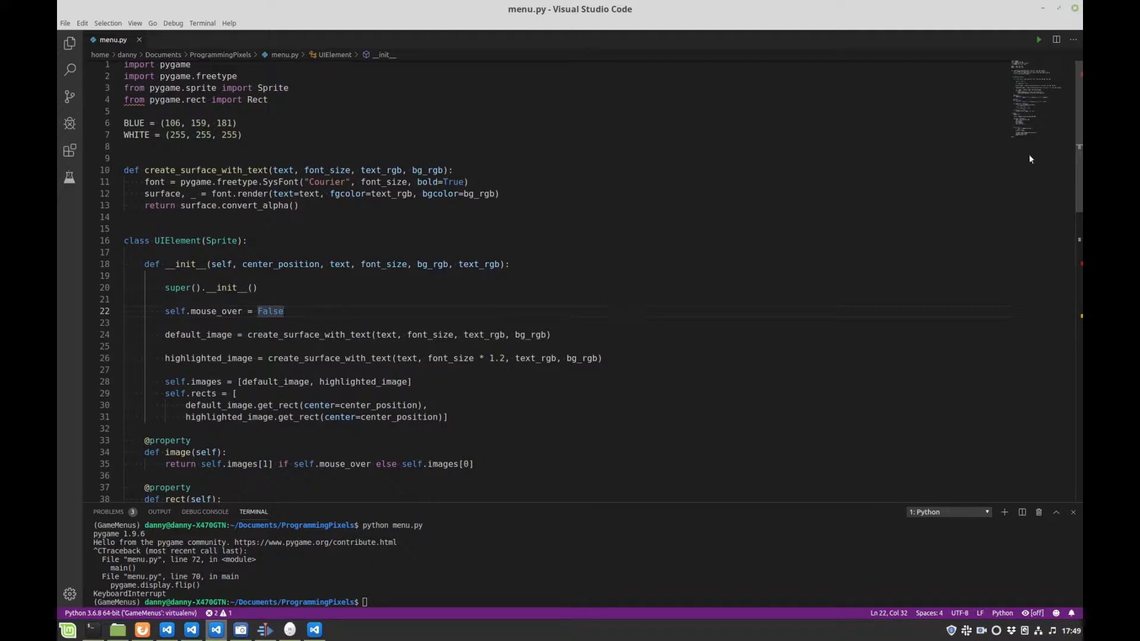
pyautogui.scroll(-3)
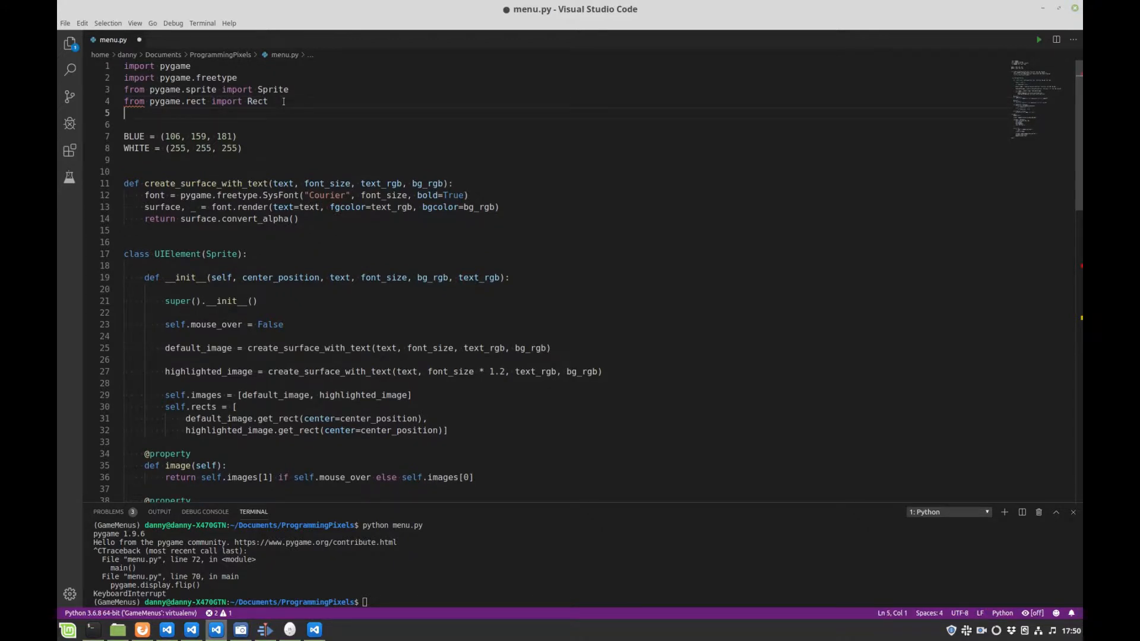
# - Import Enum and add an action parameter to UIElement's __init__
pyautogui.write('from enum import En')
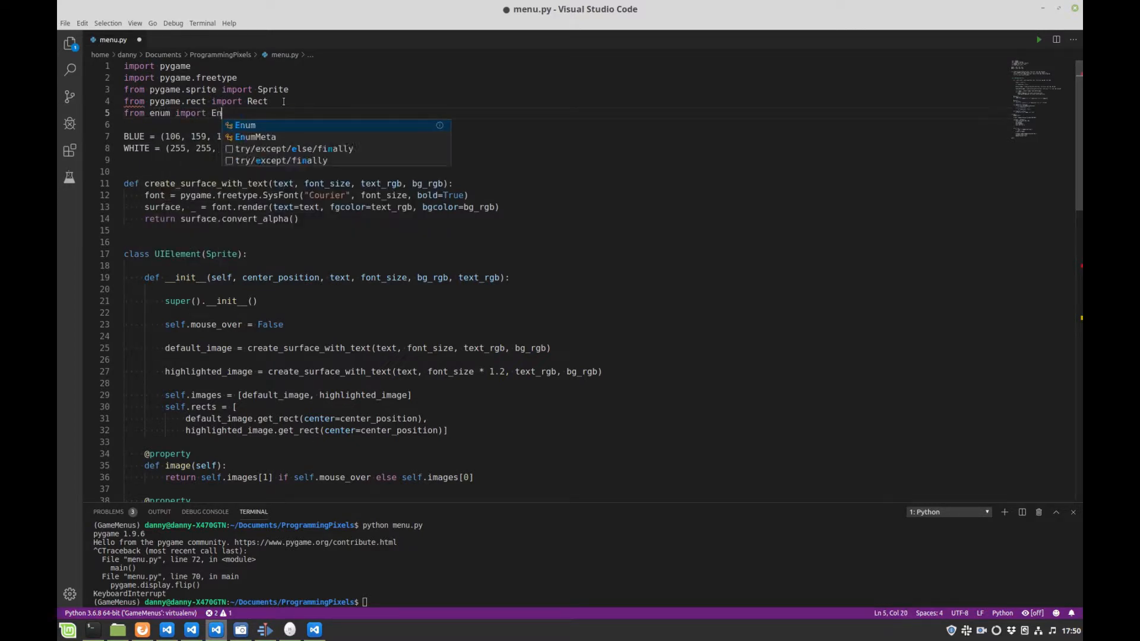
pyautogui.press('Enter')
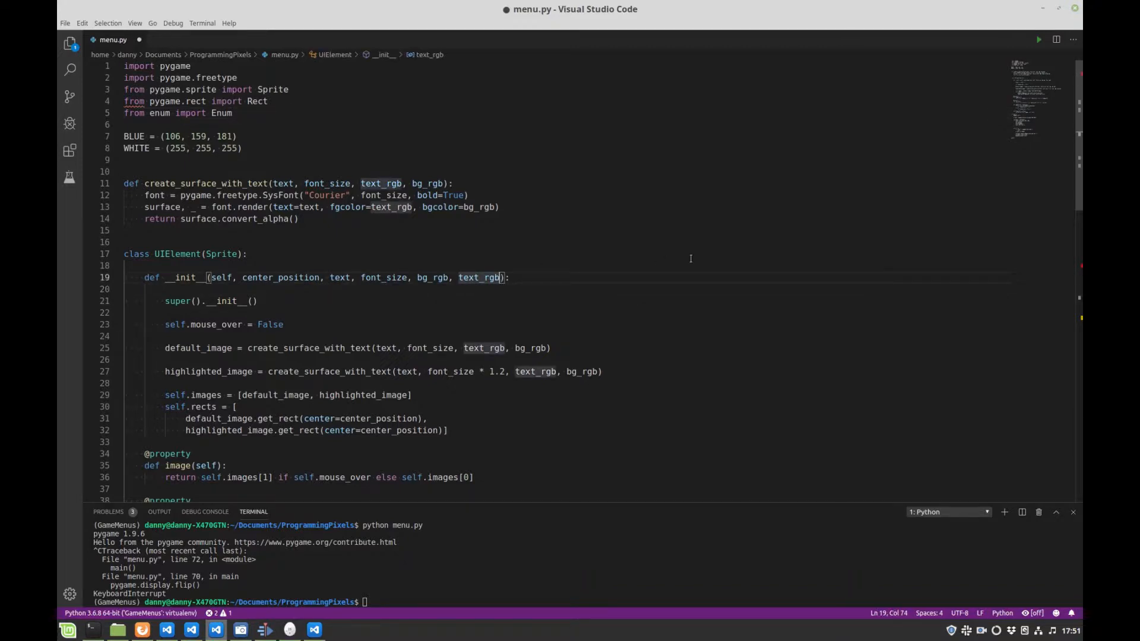
pyautogui.write(', acti')
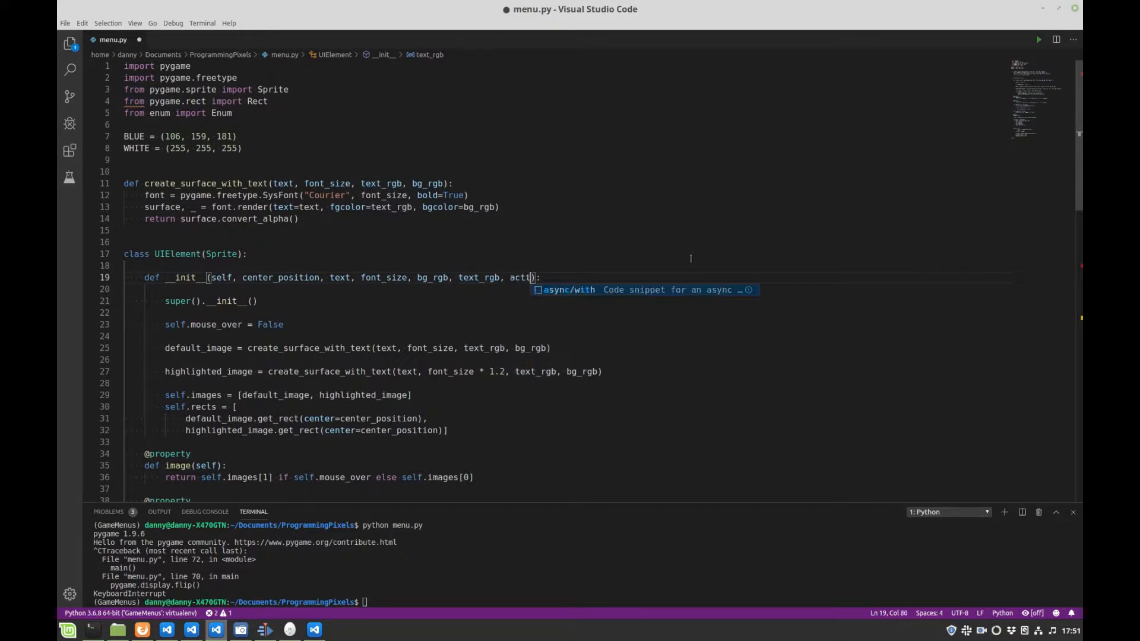
pyautogui.write('on')
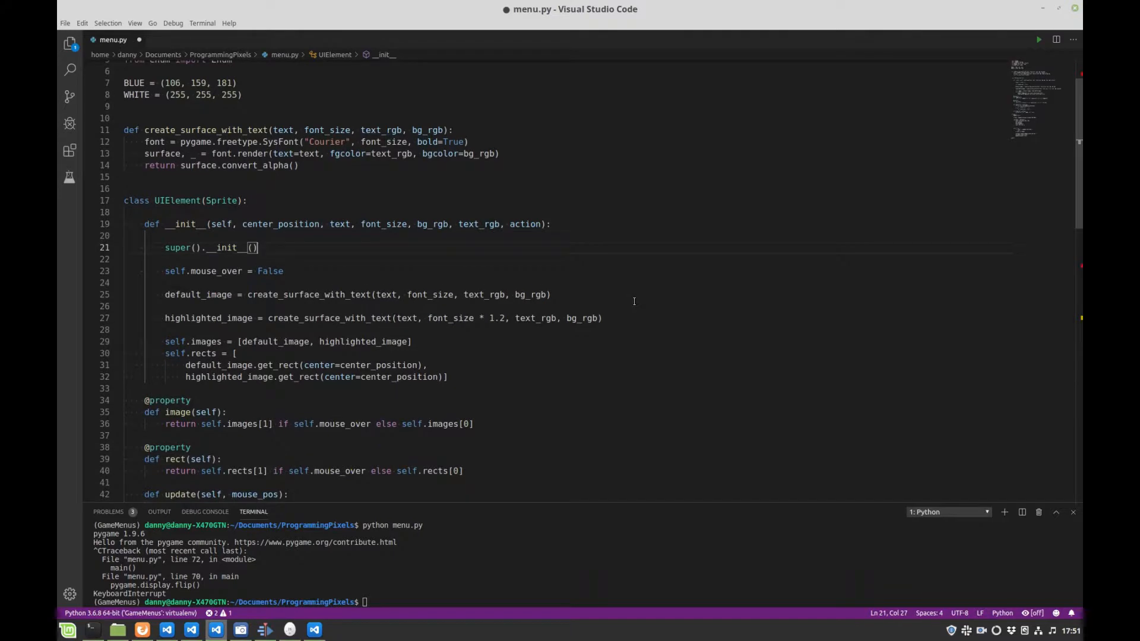
pyautogui.moveTo(485, 379)
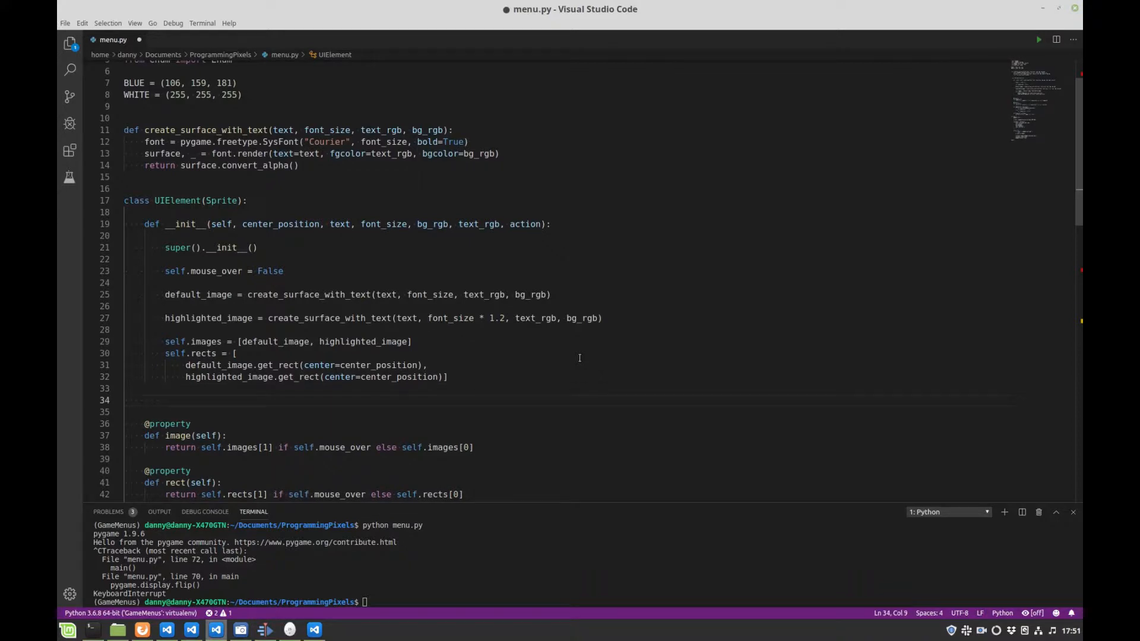
# - Store the parameter with 'self.action = action' at the end of __init__
pyautogui.write('self.action')
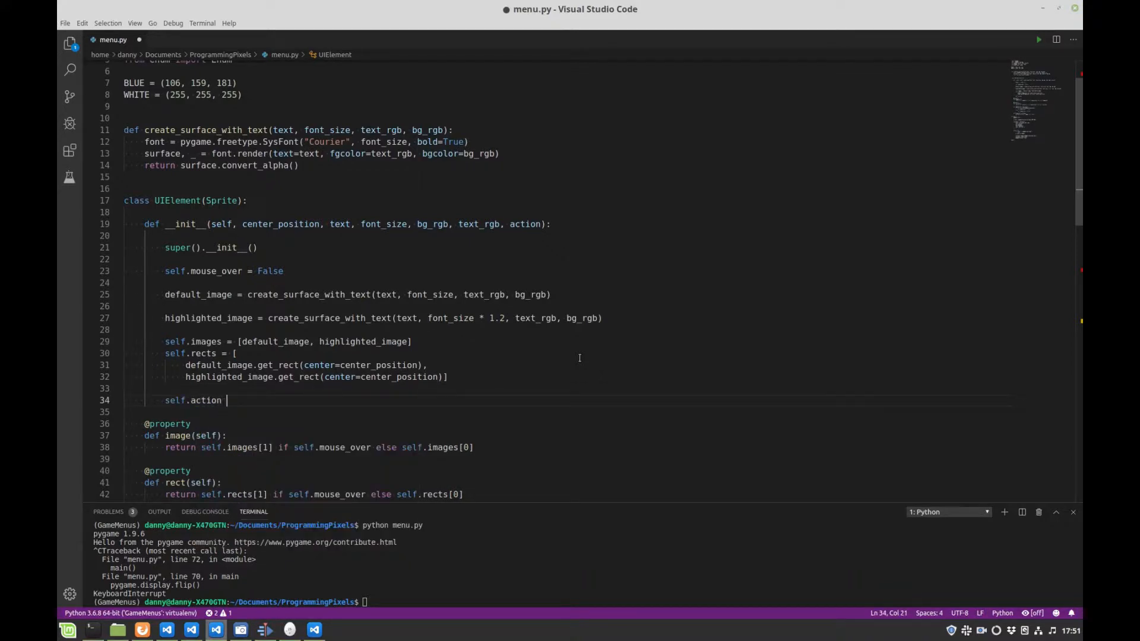
pyautogui.write('=')
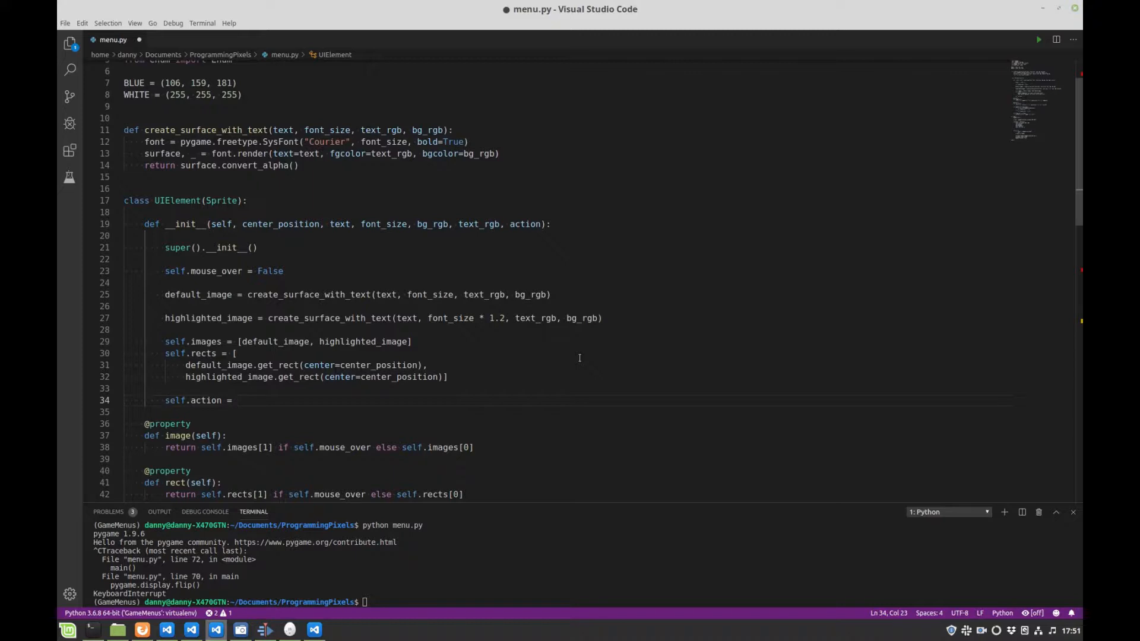
pyautogui.write('action')
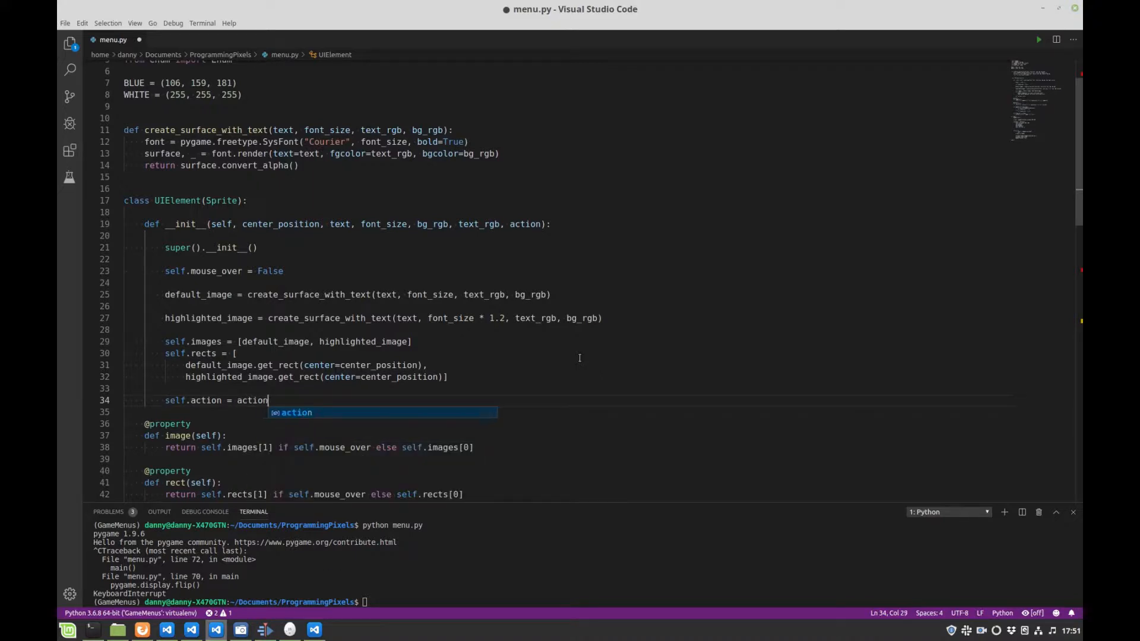
pyautogui.press('escape')
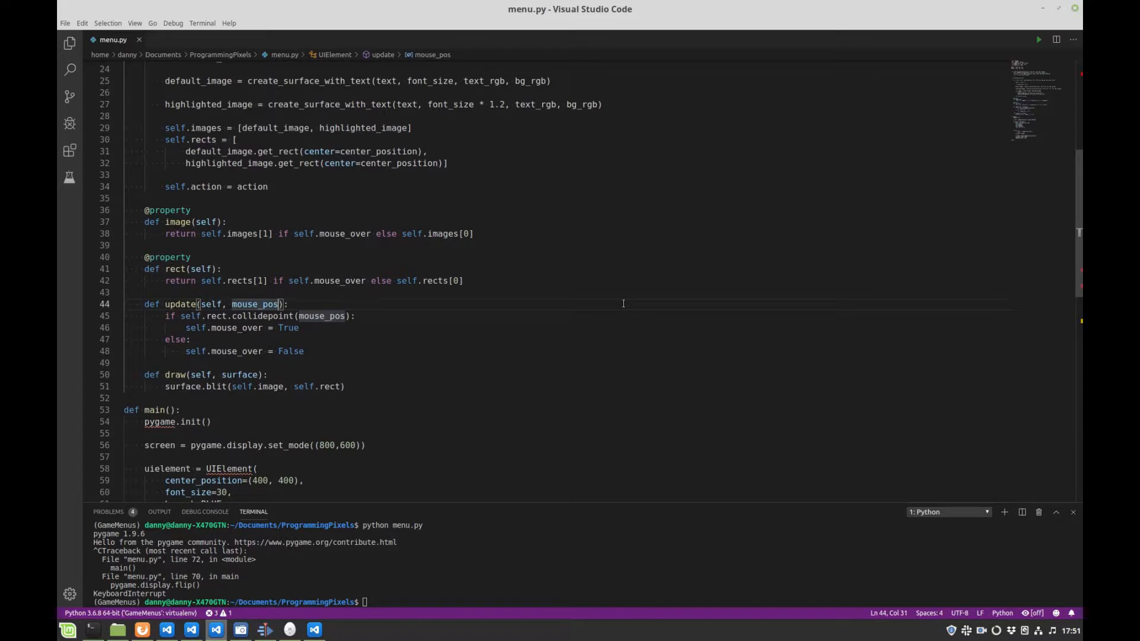
# - Add a mouse_up parameter to update and return self.action under 'if mouse_up:' when hovered
pyautogui.write(', mouse_up')
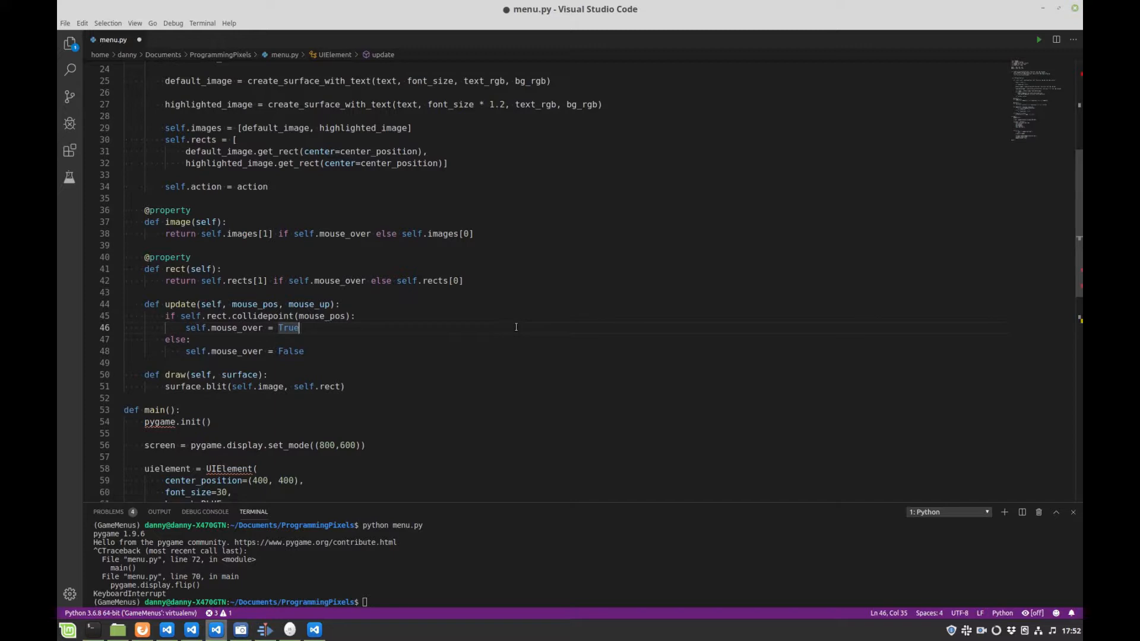
pyautogui.scroll(-3)
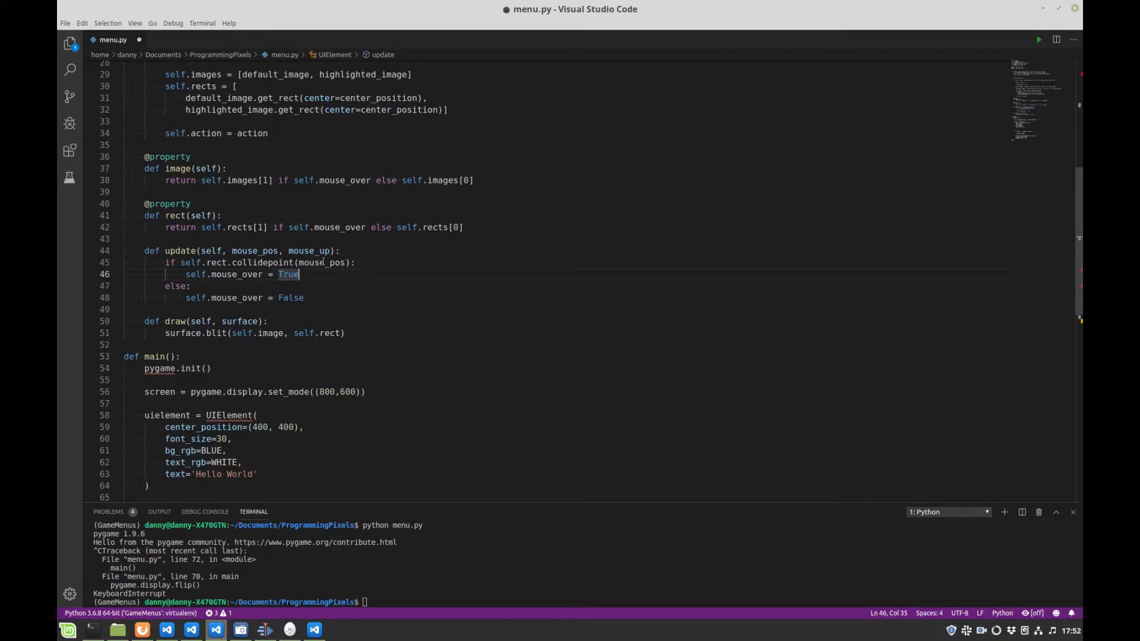
pyautogui.moveTo(475, 279)
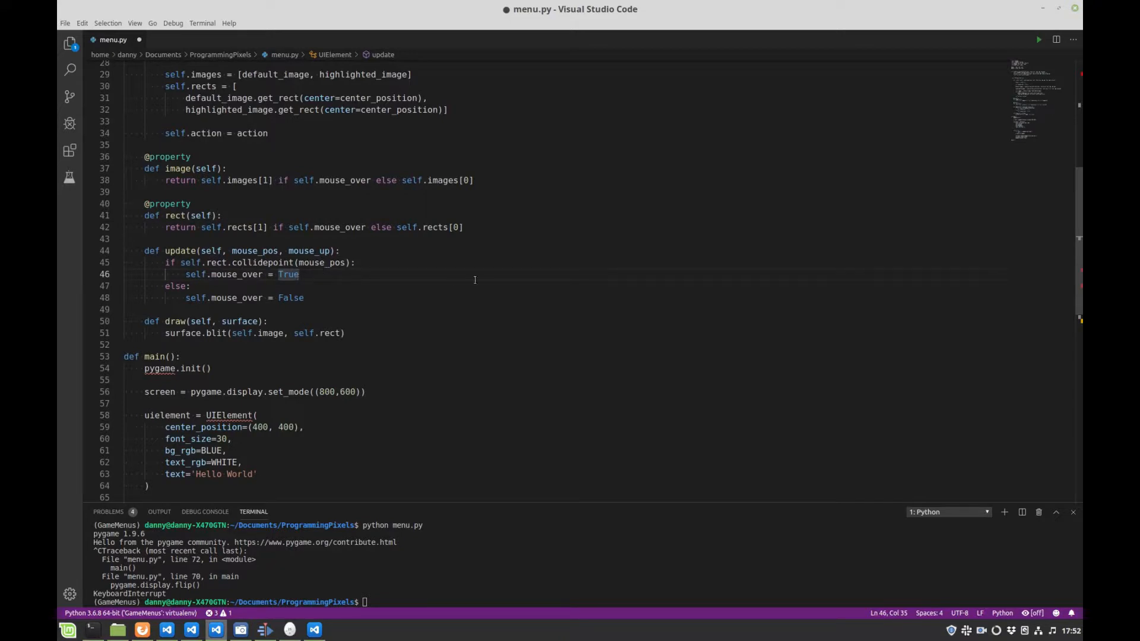
pyautogui.press('Enter')
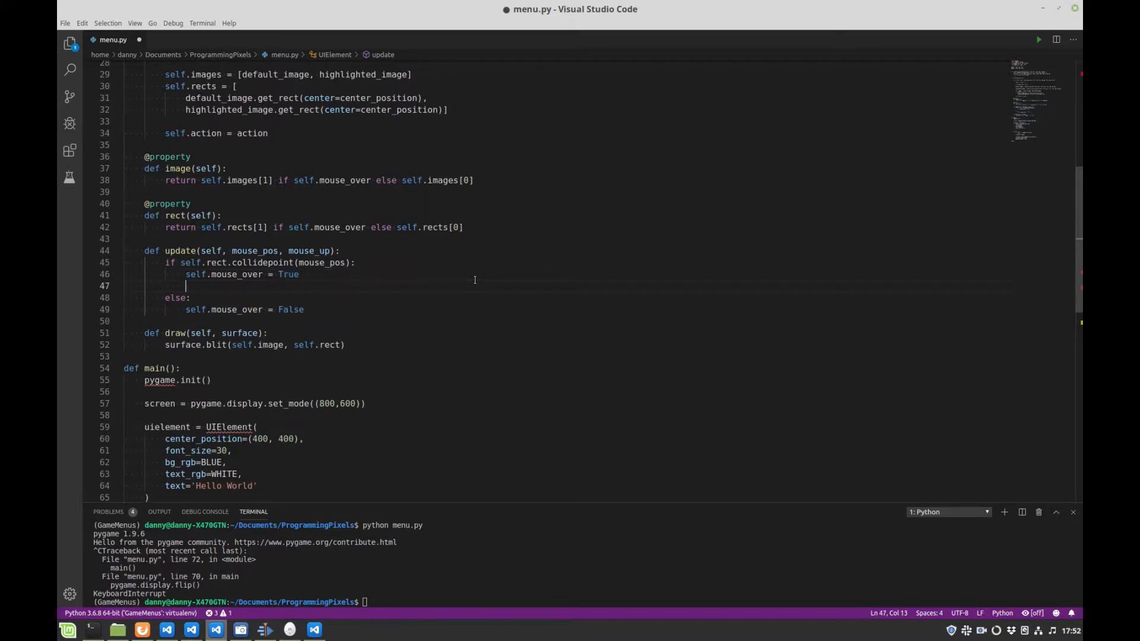
pyautogui.write('if mou')
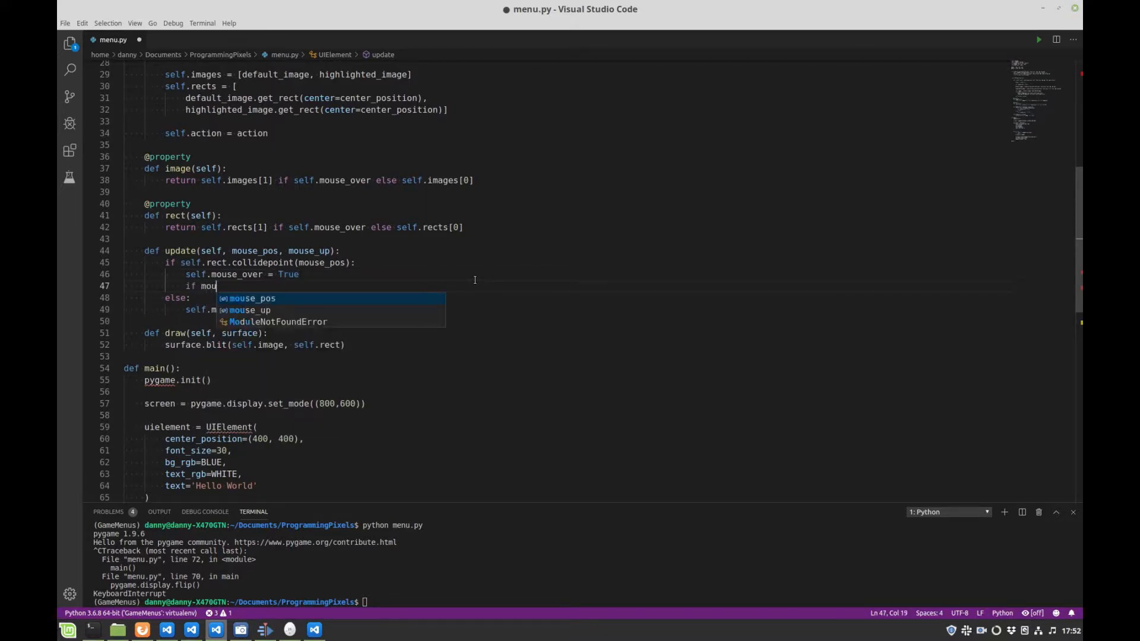
pyautogui.write('se_up:')
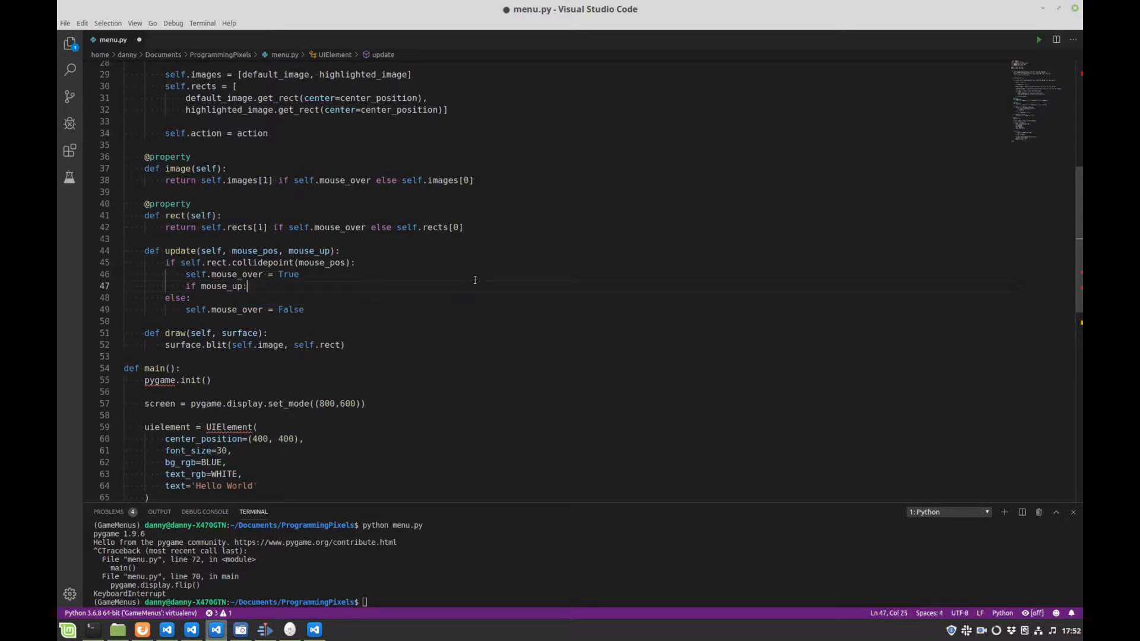
pyautogui.press('enter')
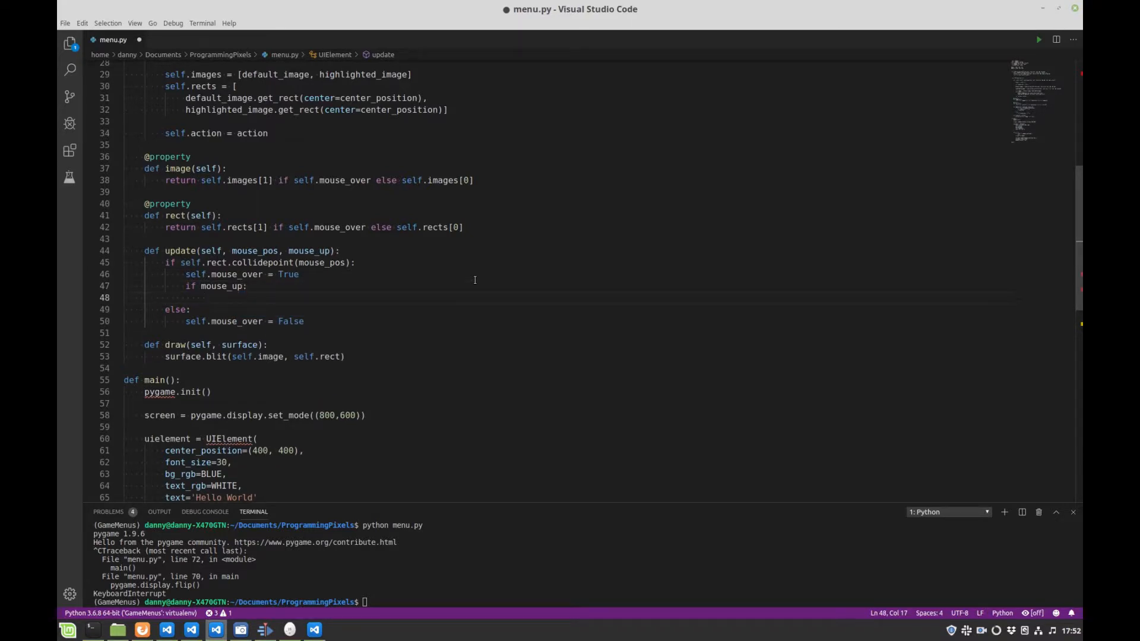
pyautogui.write('return self.action')
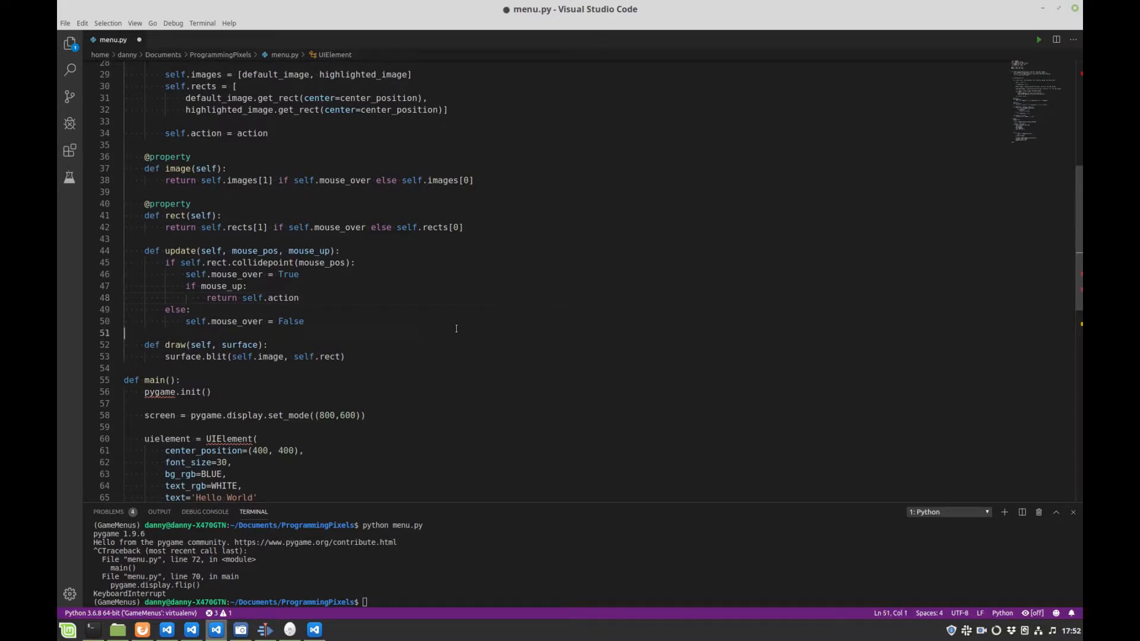
pyautogui.scroll(-3)
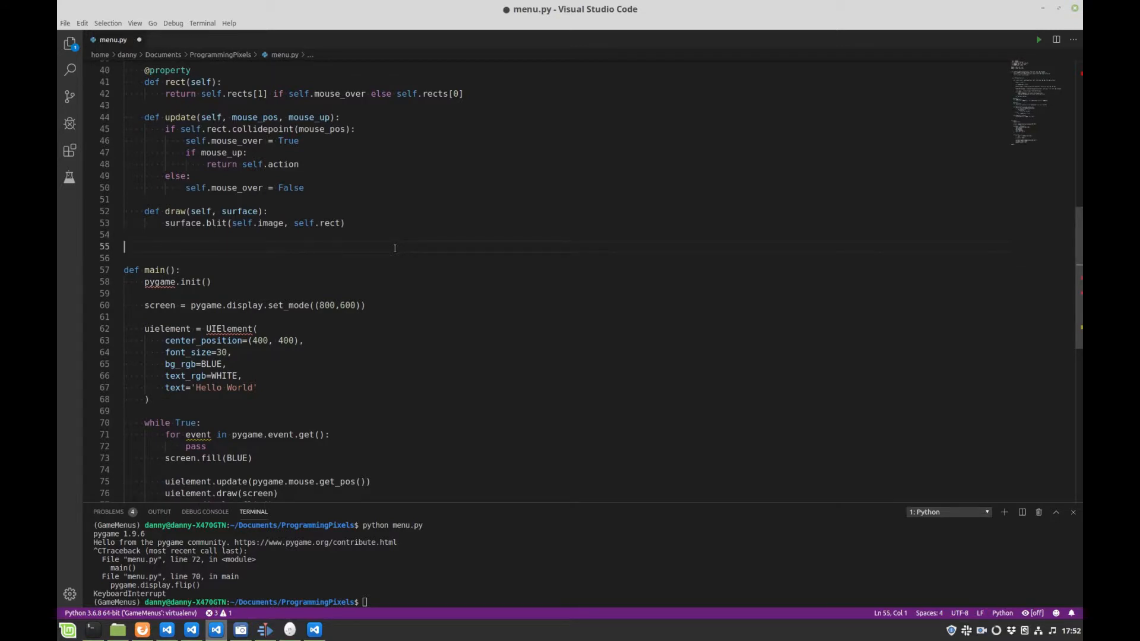
# - Define 'class GameState(Enum):' below UIElement with member QUIT = -1
pyautogui.write('cla')
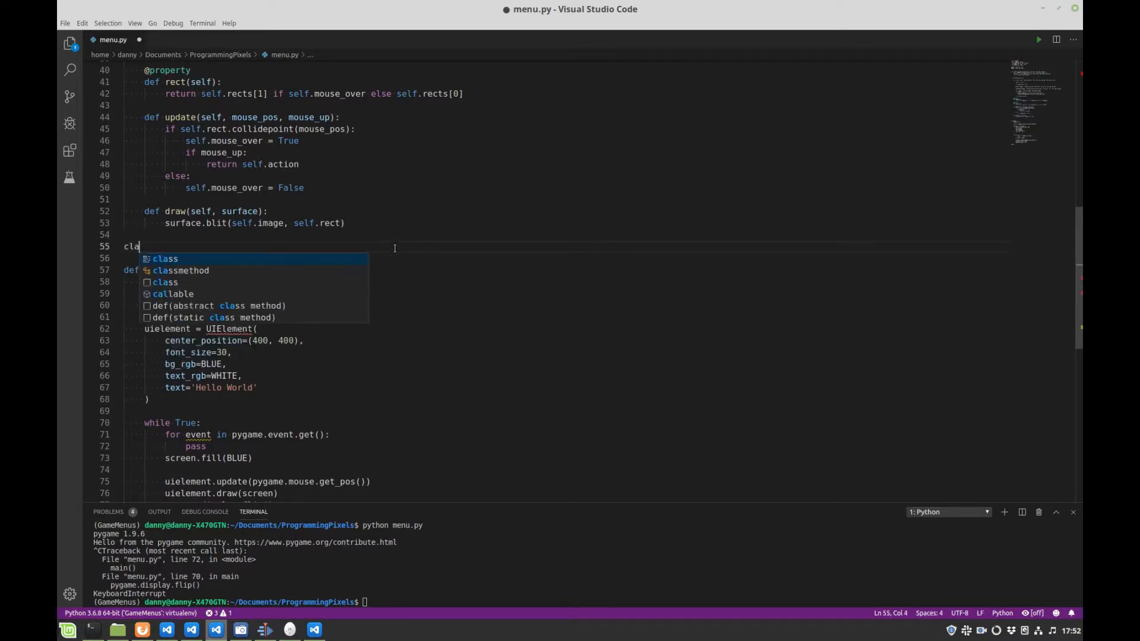
pyautogui.write('ss GameStat')
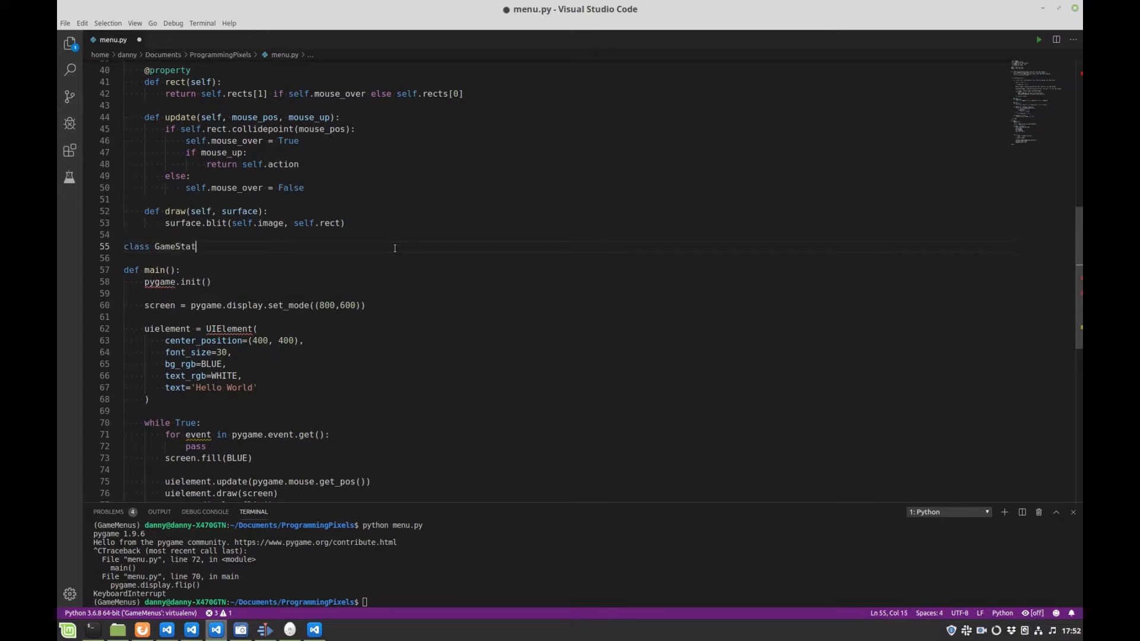
pyautogui.write('(Enum):')
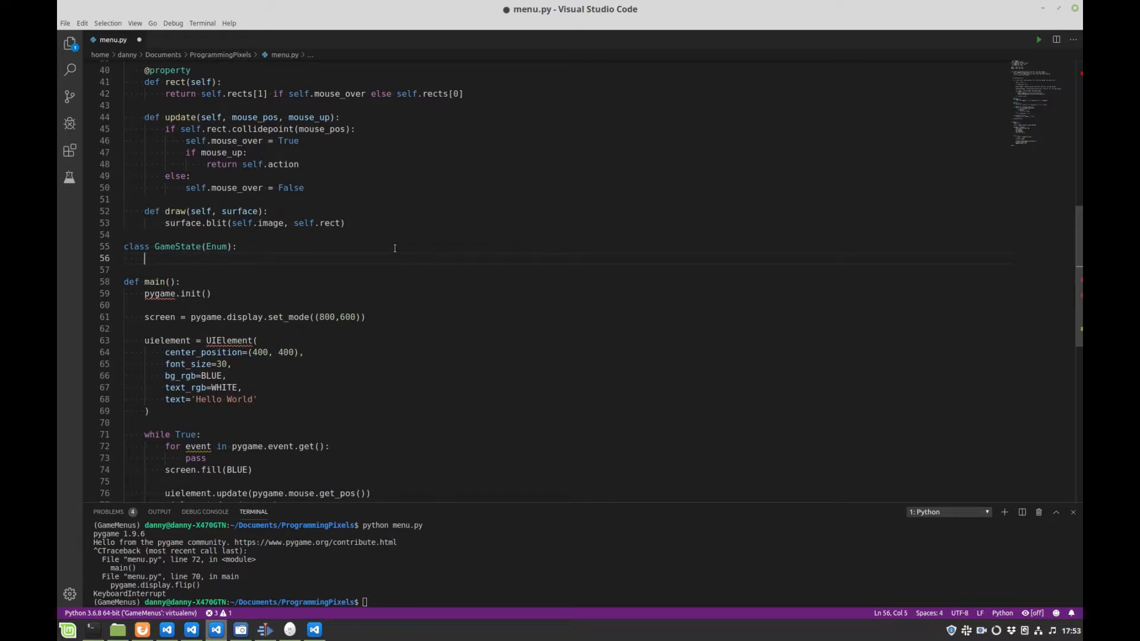
pyautogui.write('QUIT = -1')
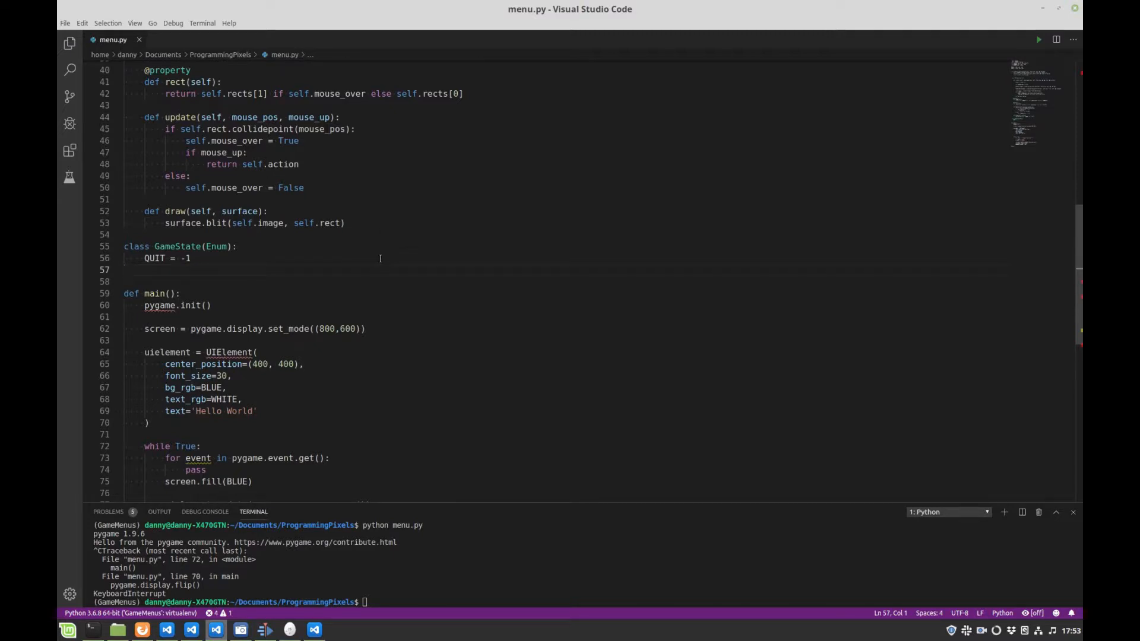
pyautogui.click(123, 270)
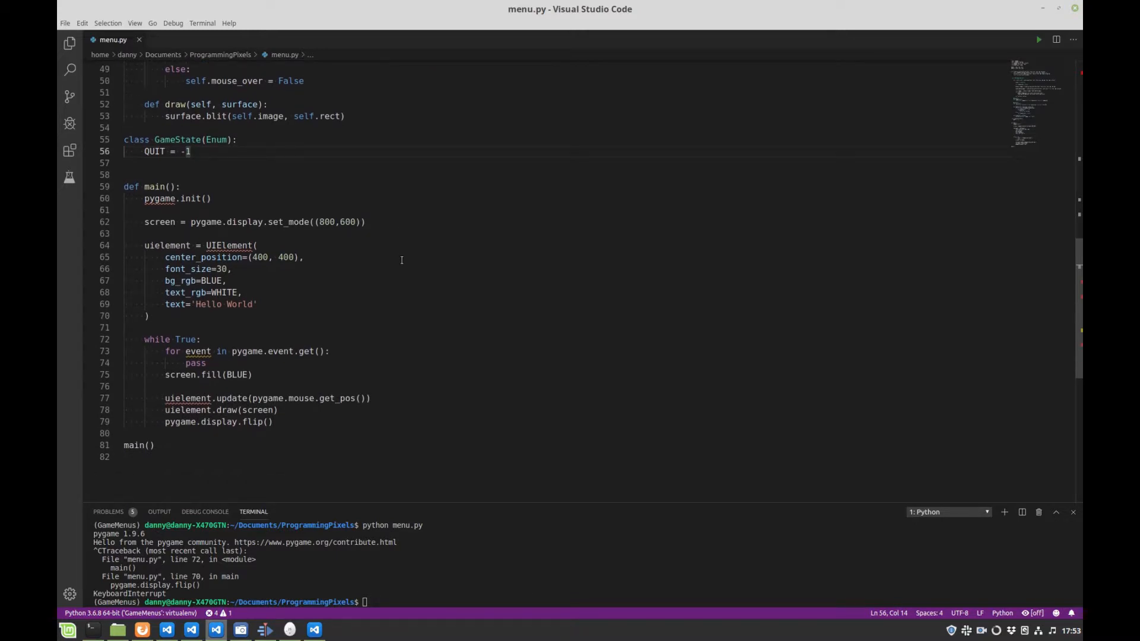
pyautogui.moveTo(277, 308)
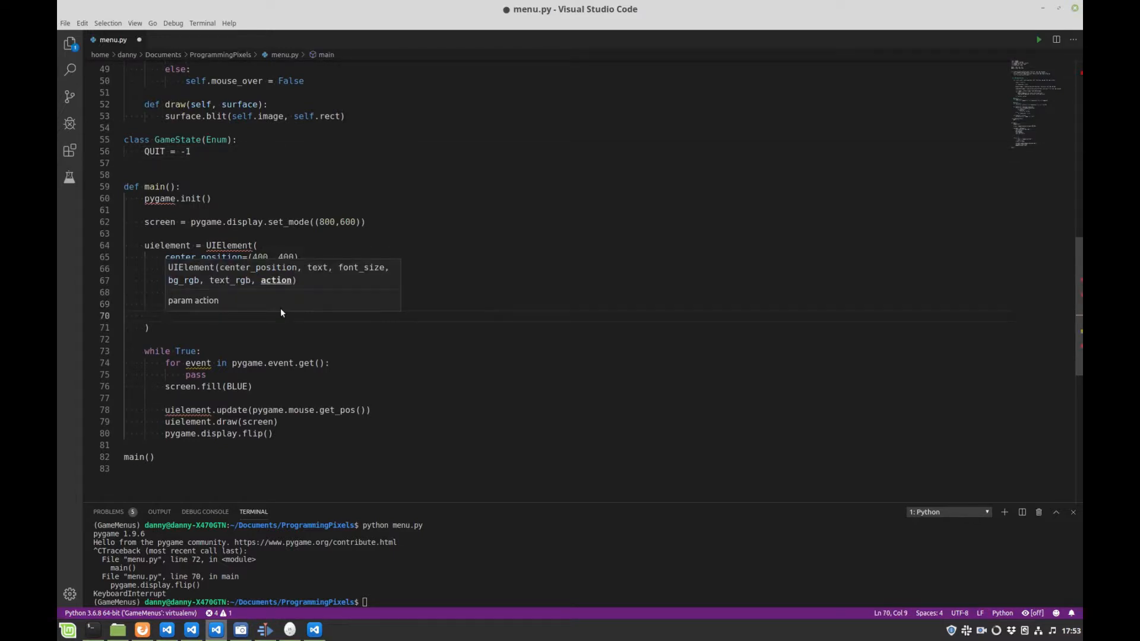
# - Give UIElement's action parameter a default of None in __init__
pyautogui.write('action')
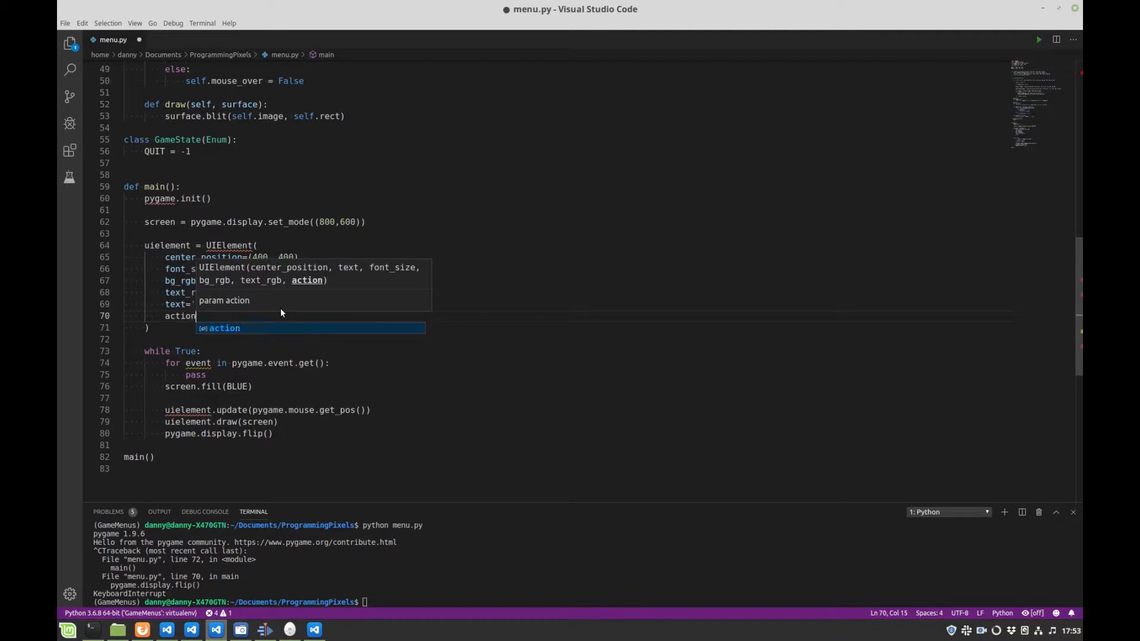
pyautogui.write('=')
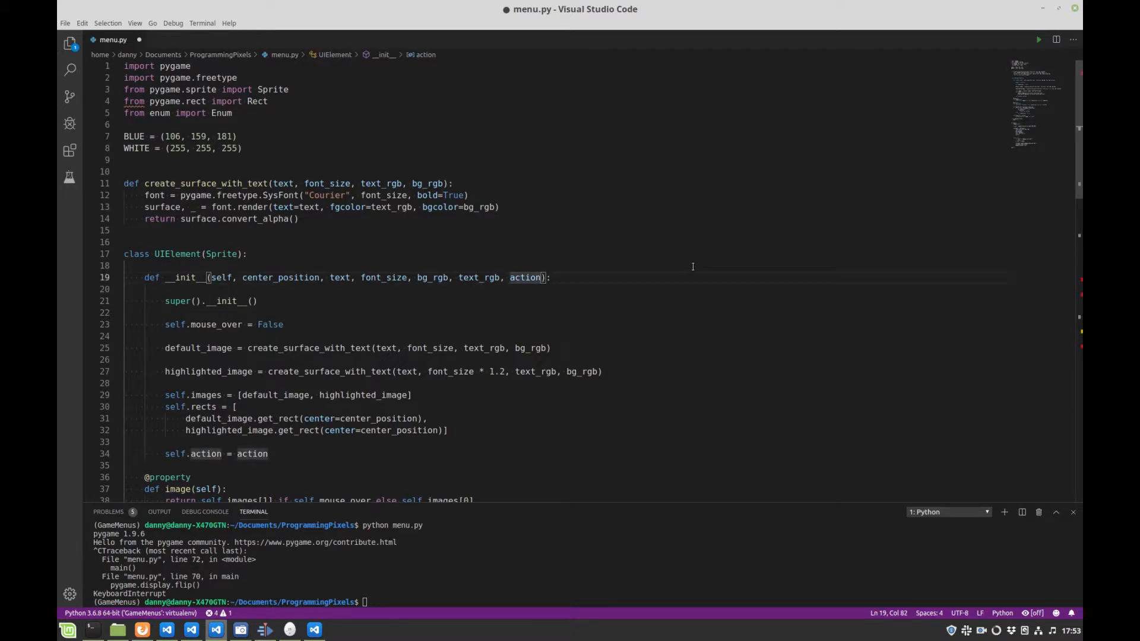
pyautogui.write('=N')
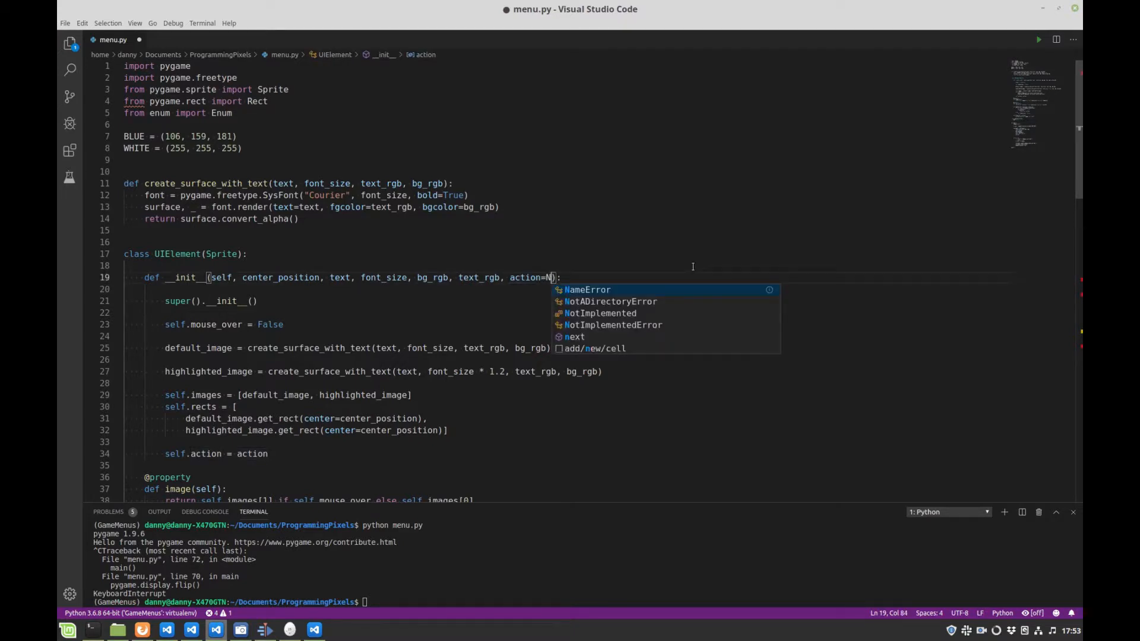
pyautogui.write('one')
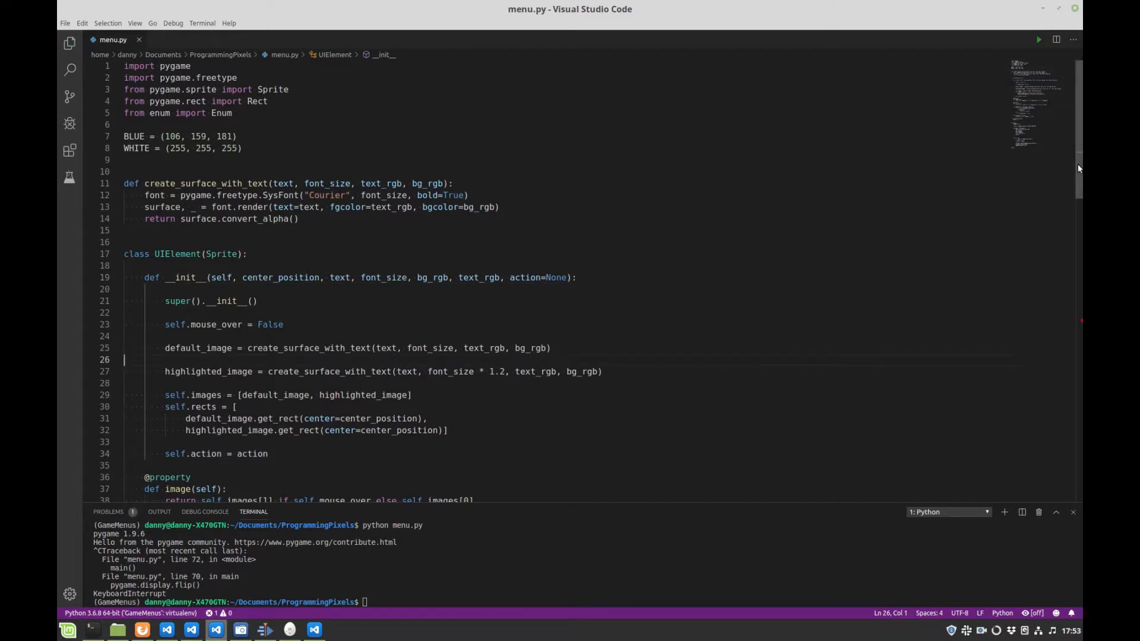
# - Pass action=GameState.QUIT to the UIElement call in main()
pyautogui.scroll(-3)
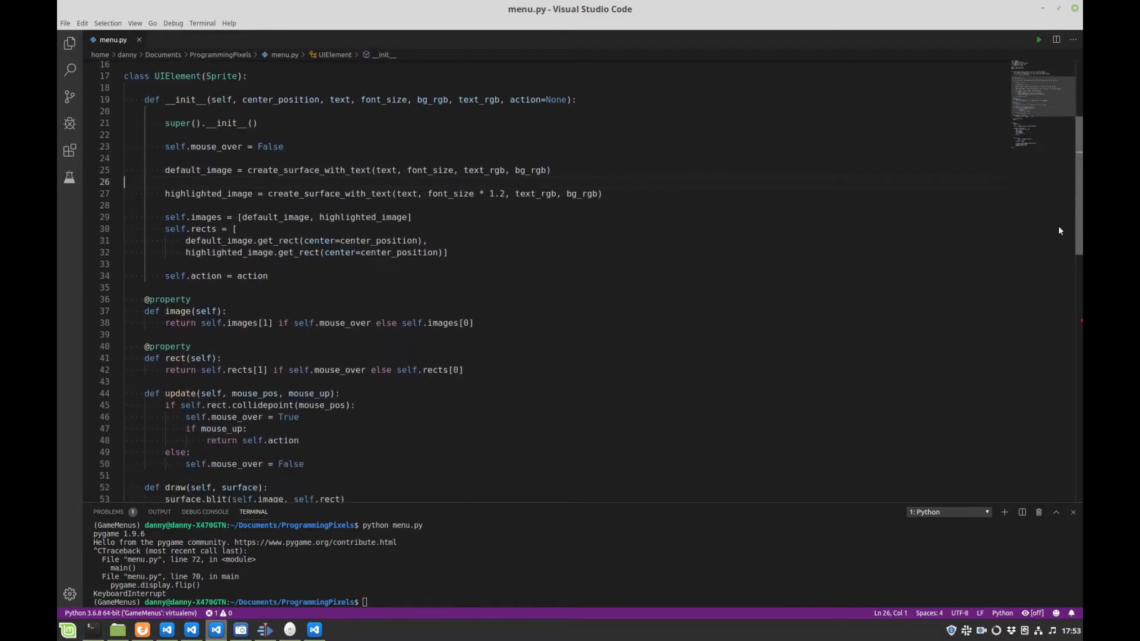
pyautogui.scroll(-3)
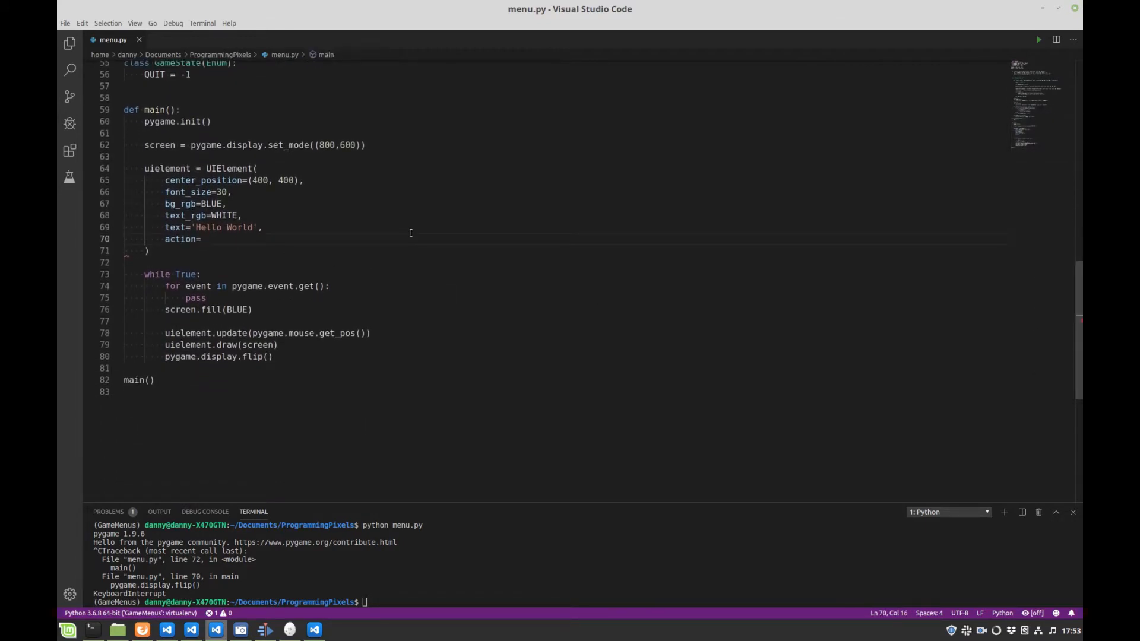
pyautogui.write('GameState.')
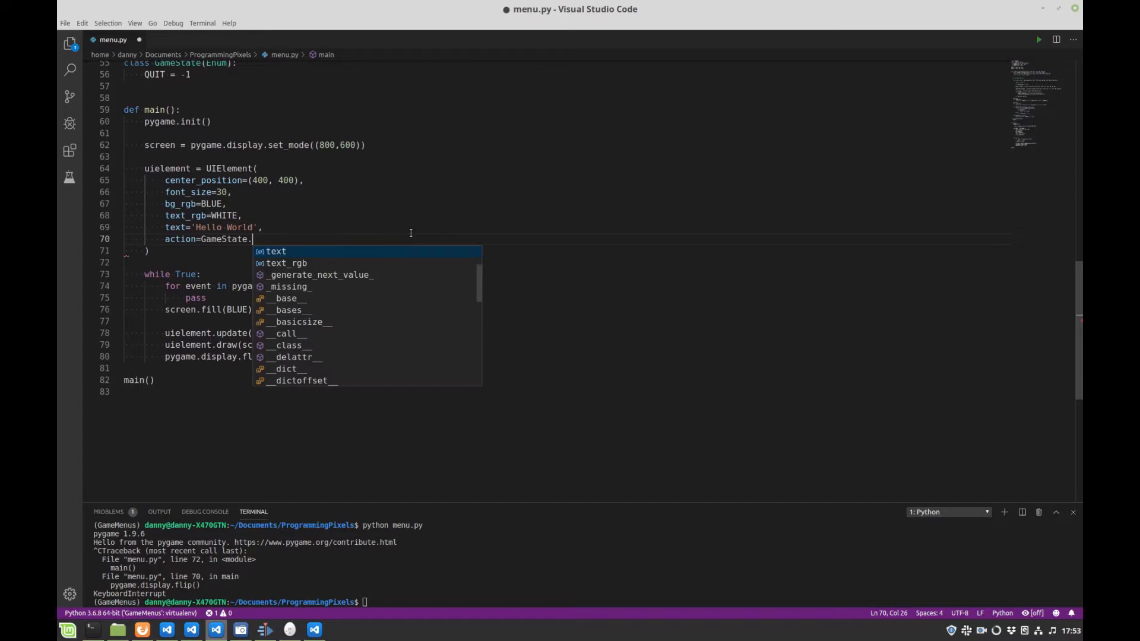
pyautogui.write('QUIT')
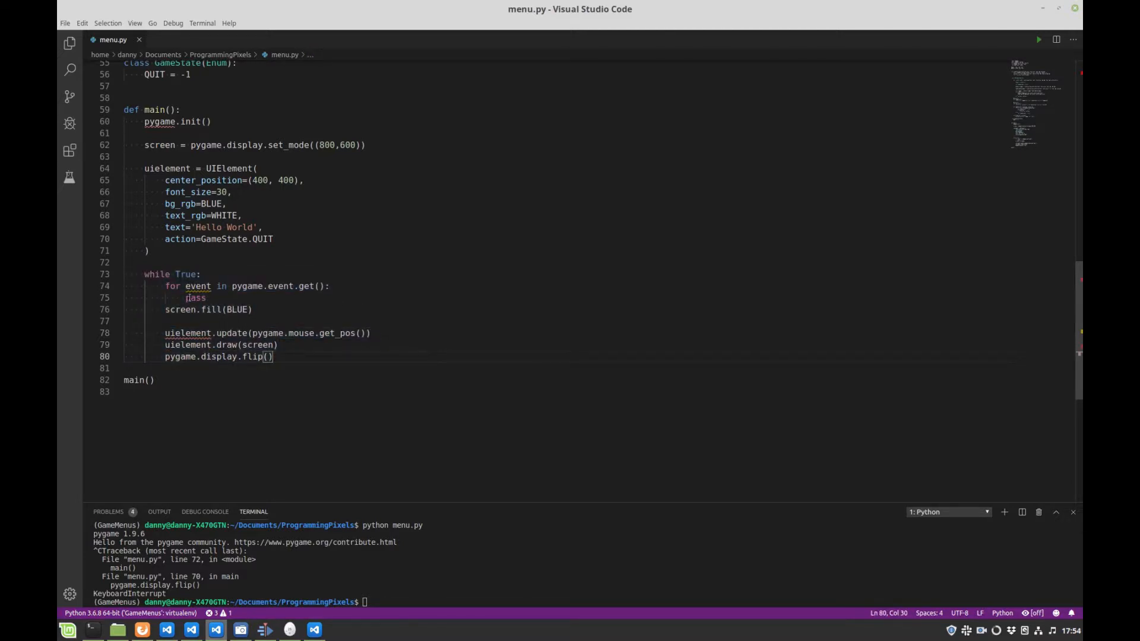
pyautogui.moveTo(243, 285)
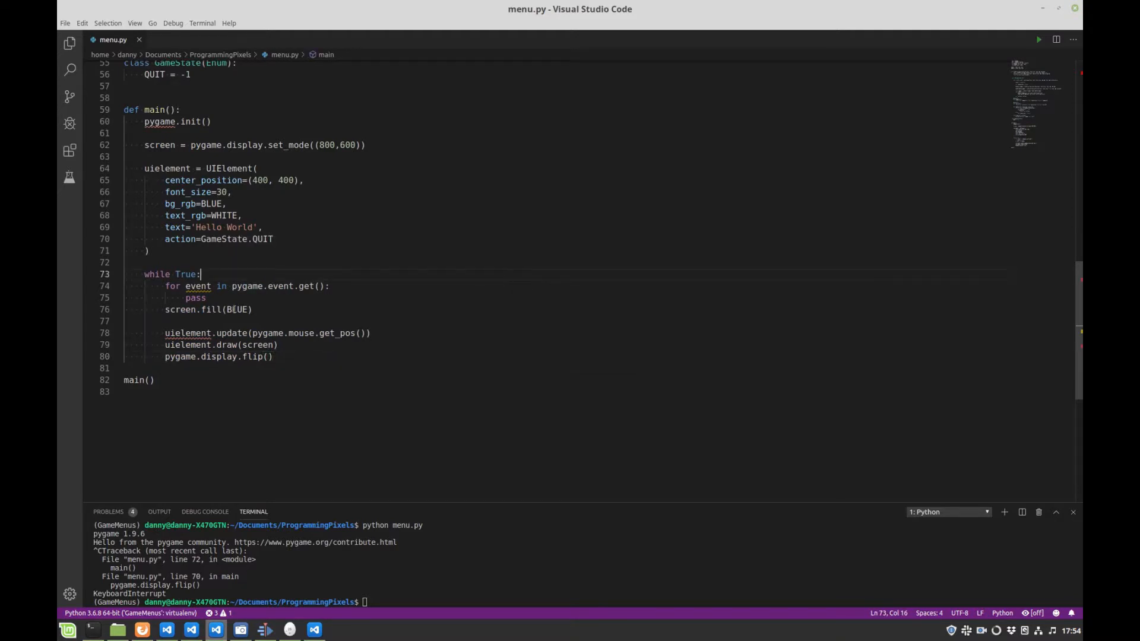
pyautogui.doubleClick(196, 298)
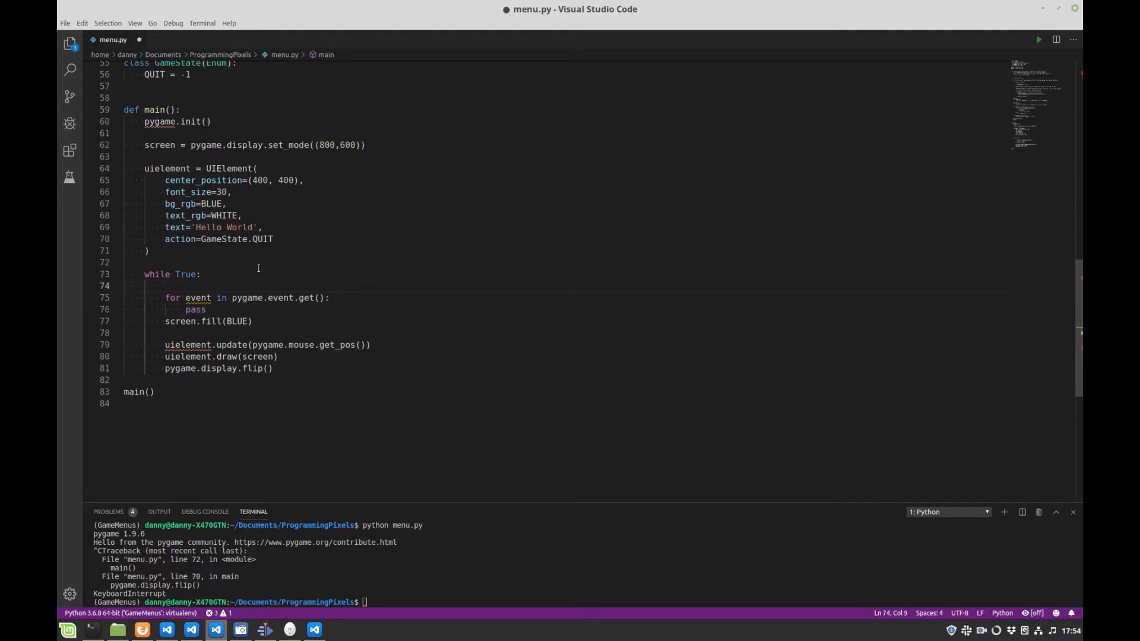
# - Initialize mouse_up = False and replace pass with an 'if event.type == MOUSEBUTTONUP' check
pyautogui.write('mouse_up = F')
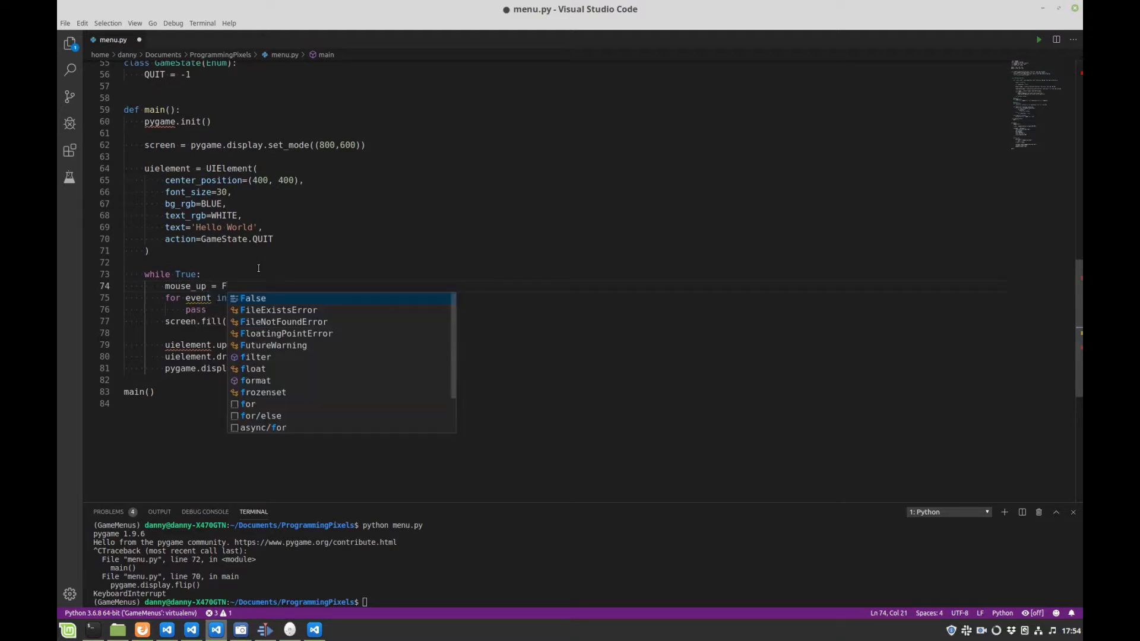
pyautogui.write('alse')
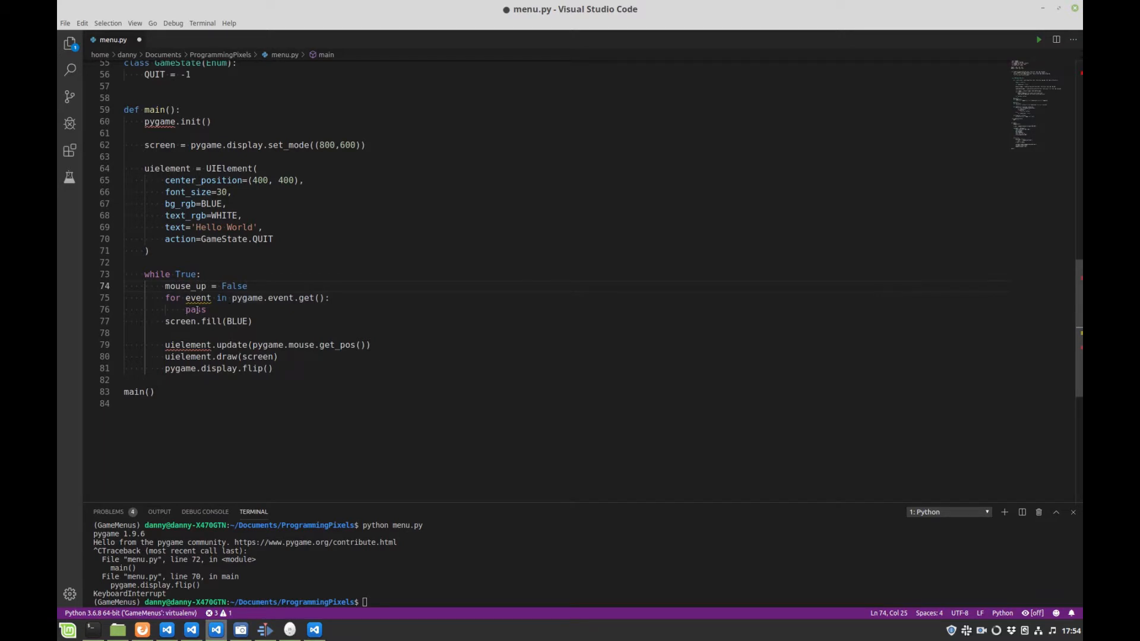
pyautogui.doubleClick(194, 309)
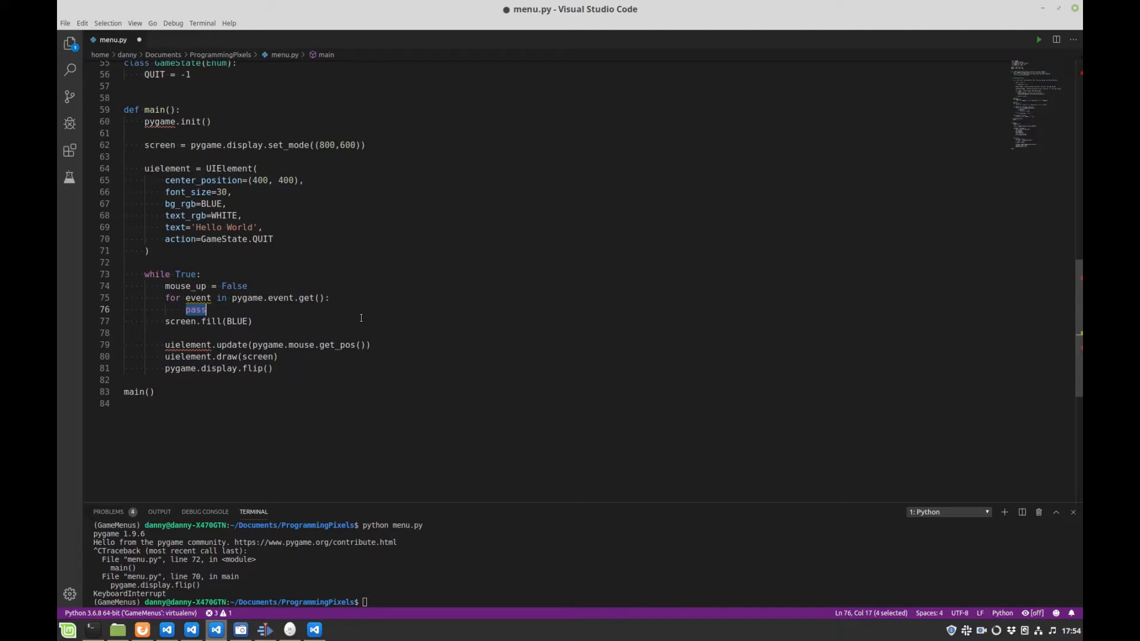
pyautogui.write('if e')
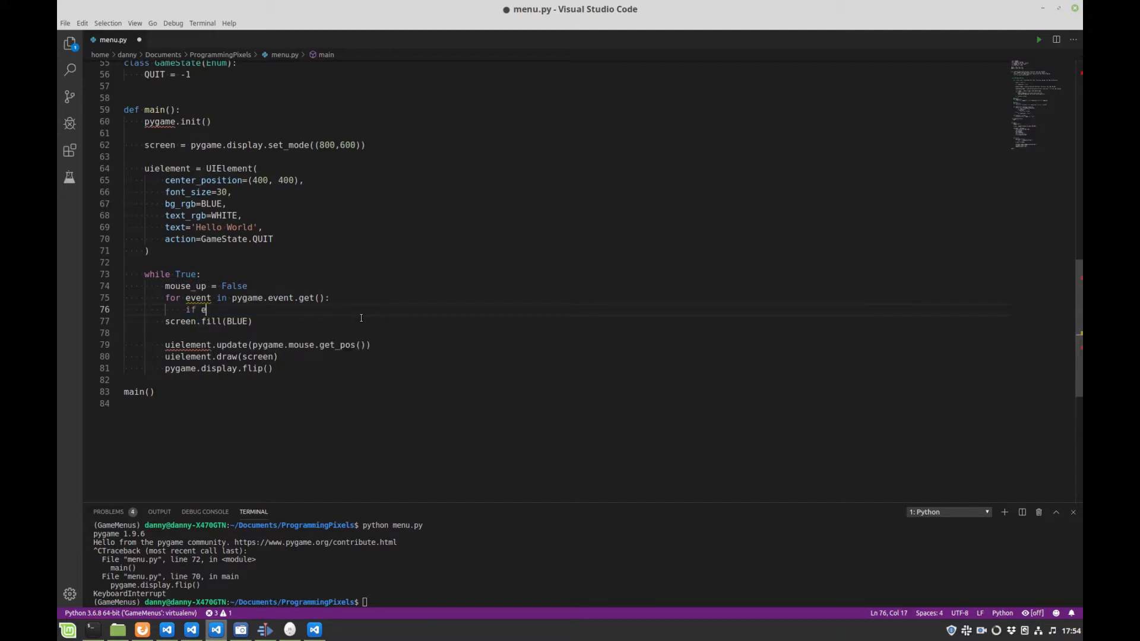
pyautogui.write('vent.type == pygame.')
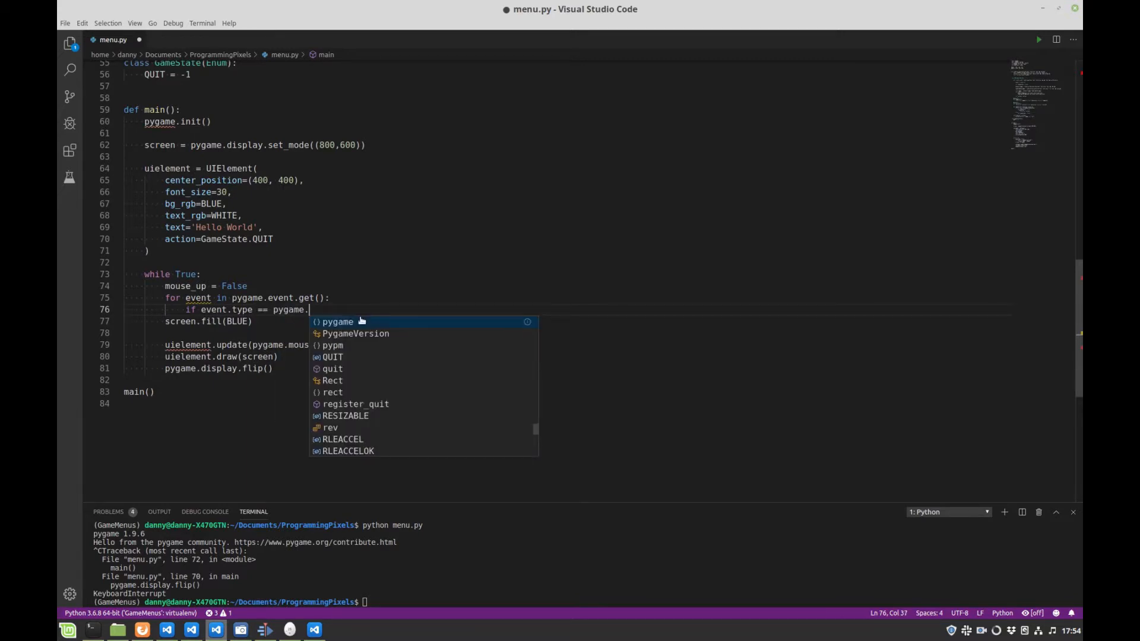
pyautogui.write('mousbu')
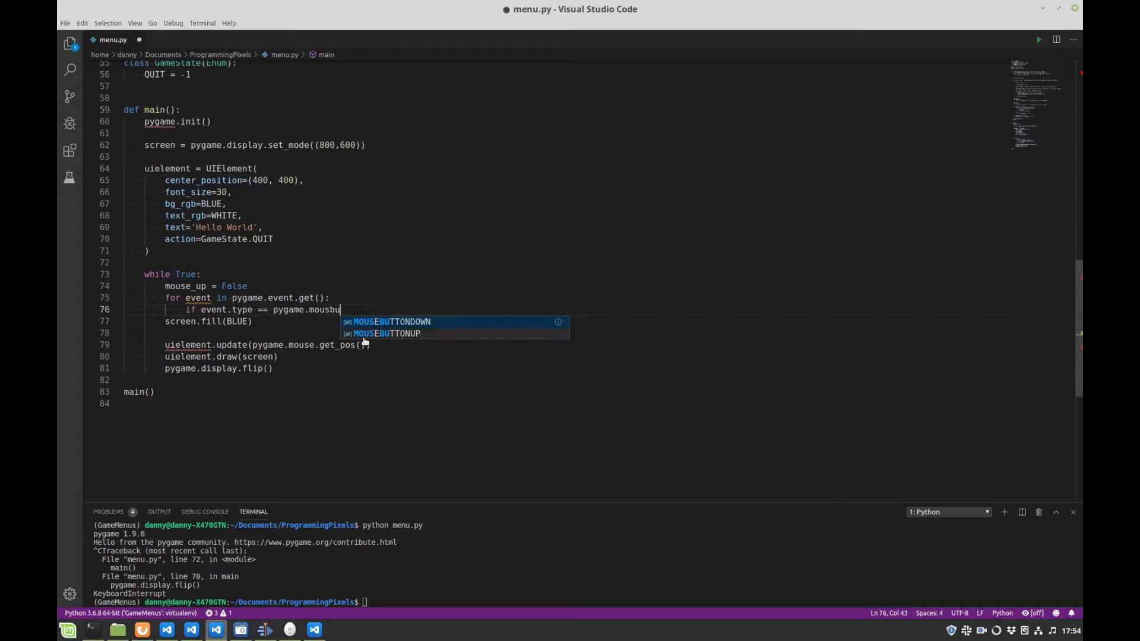
pyautogui.click(385, 333)
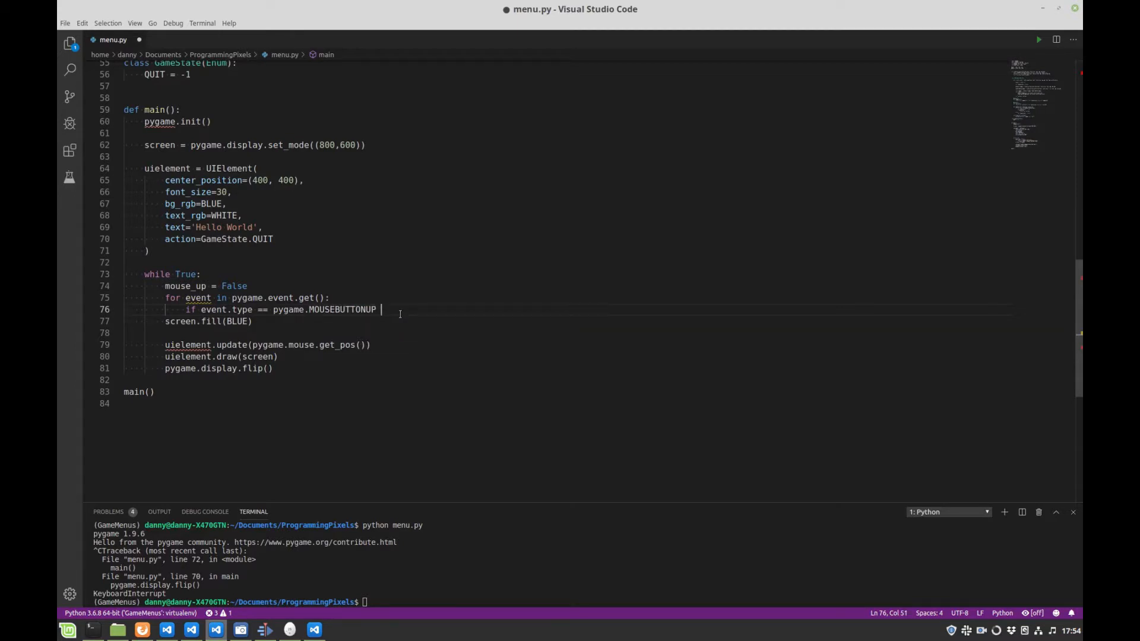
# - Require event.button == 1 and set mouse_up = True inside that check
pyautogui.write('and event.')
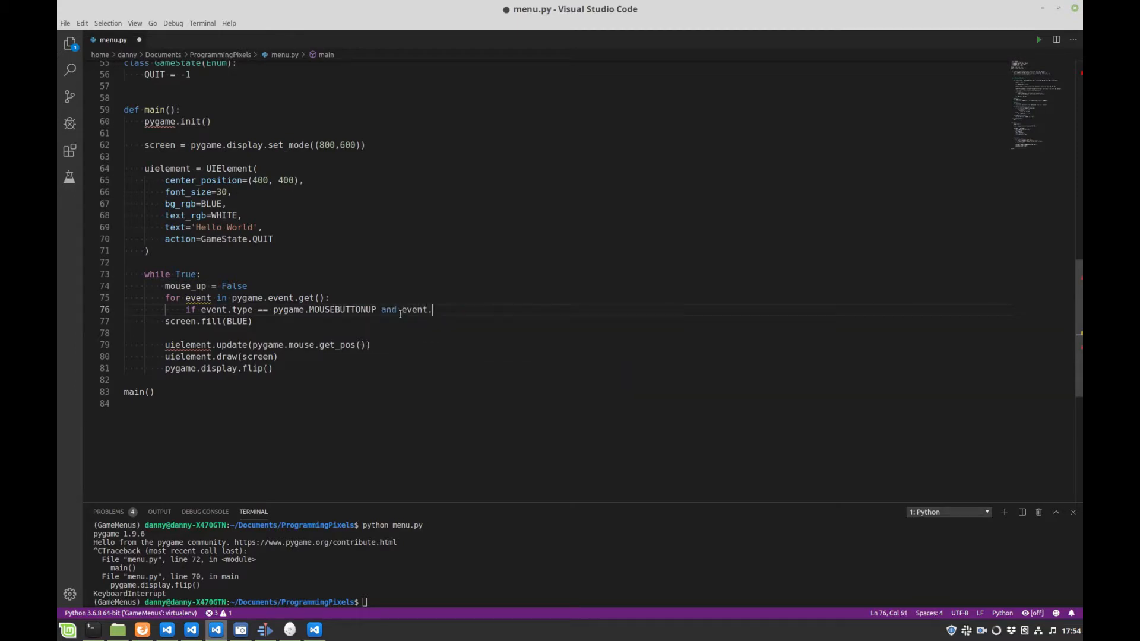
pyautogui.write('button')
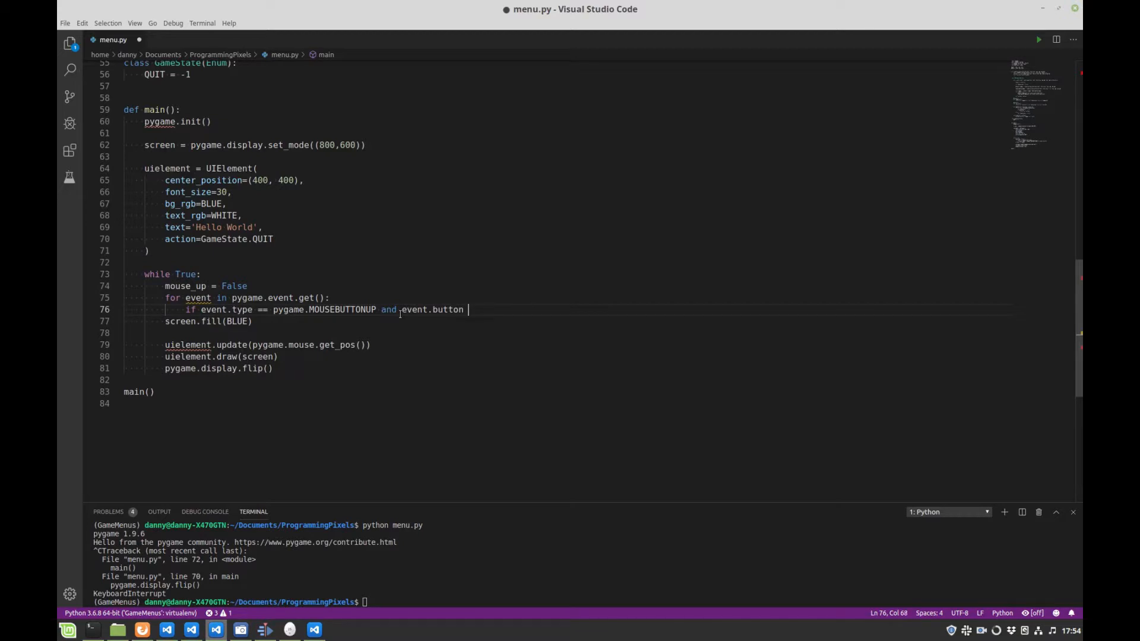
pyautogui.write('== 1:')
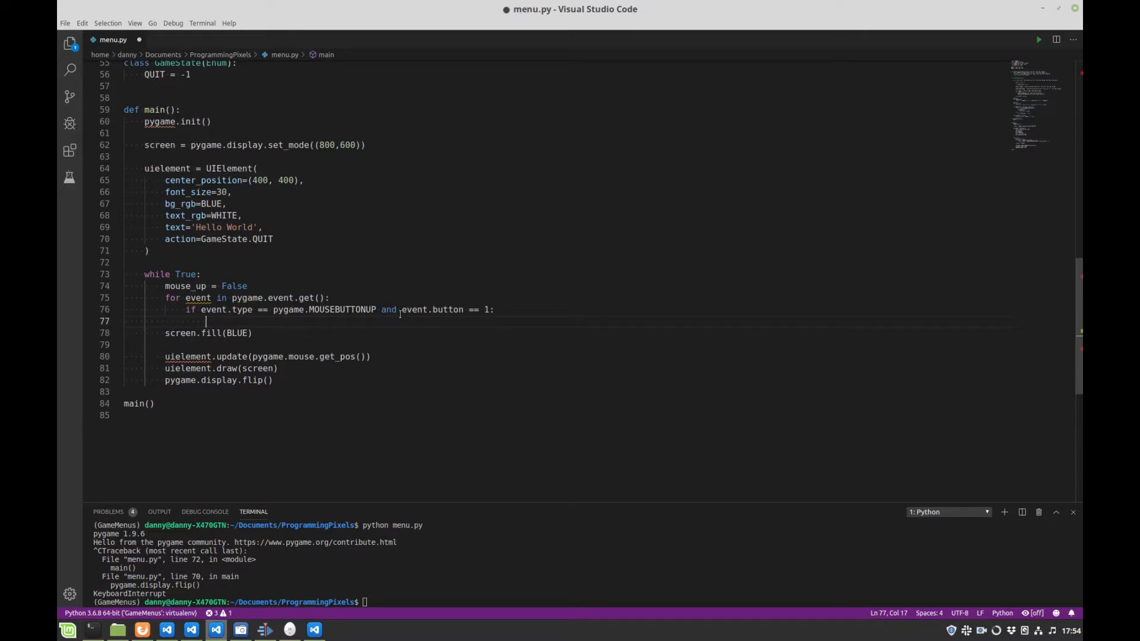
pyautogui.write('mouse_up =')
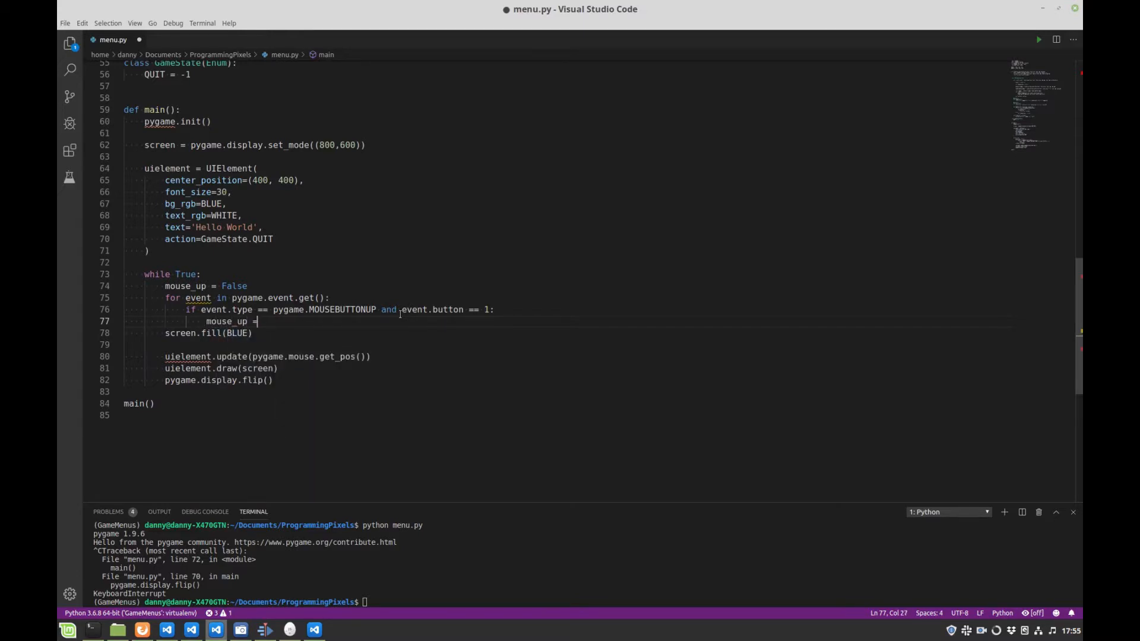
pyautogui.write('true')
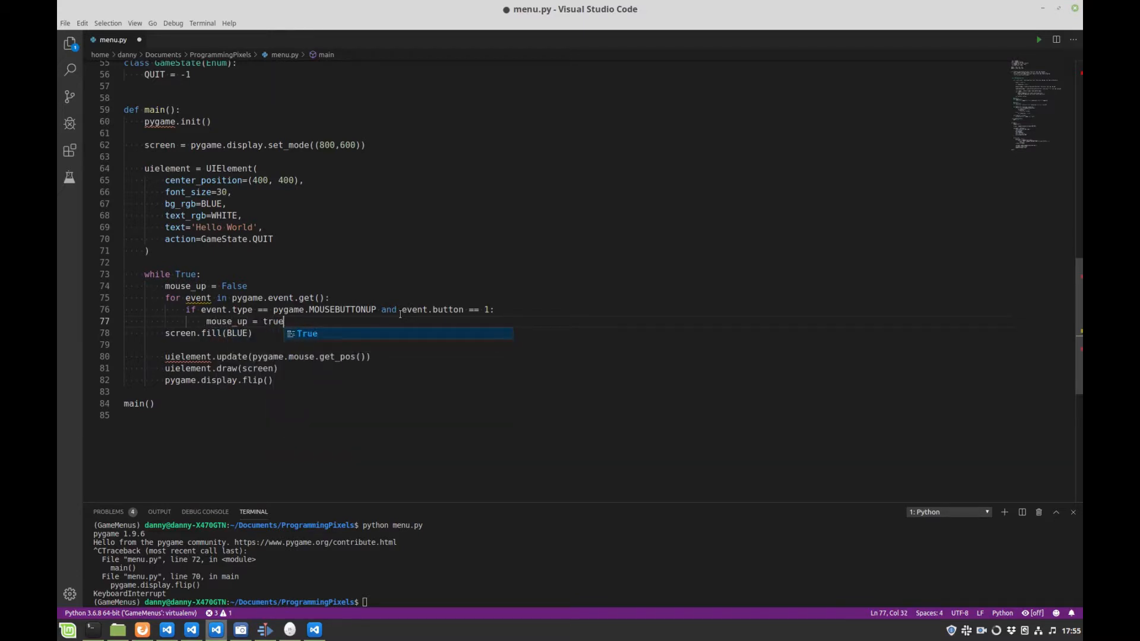
pyautogui.press('Tab')
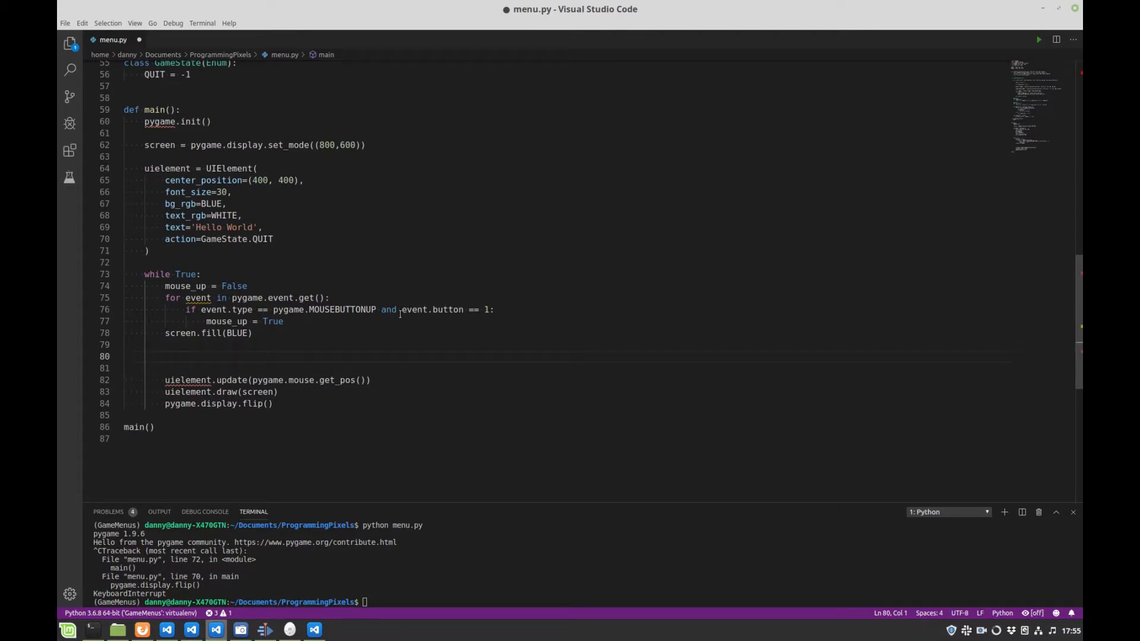
# - Rename uielement to quit_btn and add mouse_up to its update(...) arguments
pyautogui.doubleClick(167, 168)
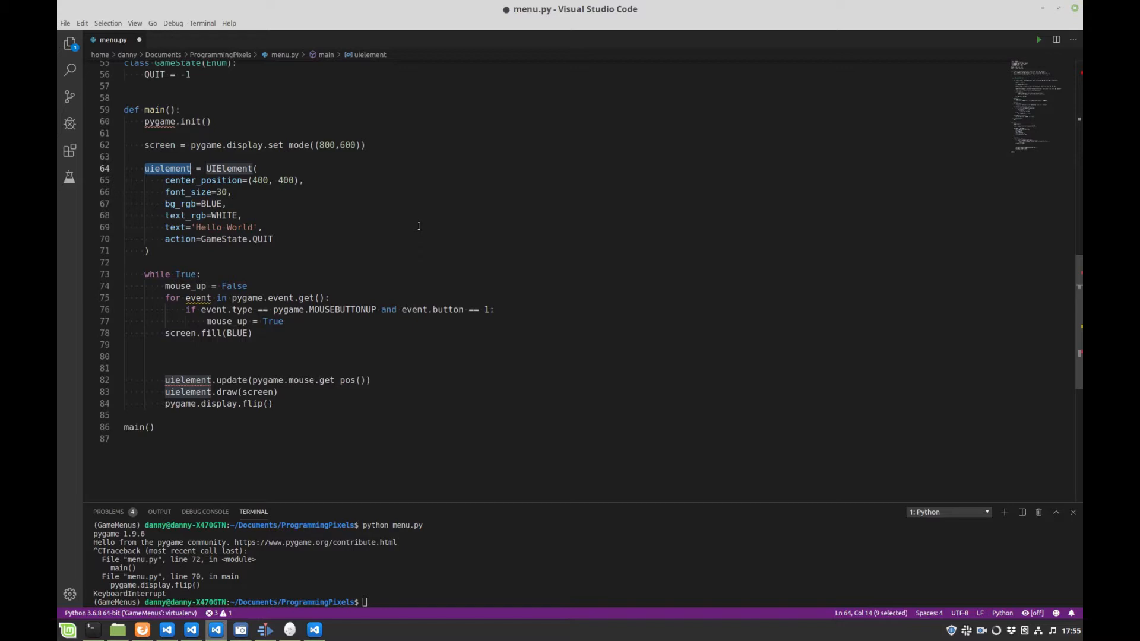
pyautogui.write('quit_btn')
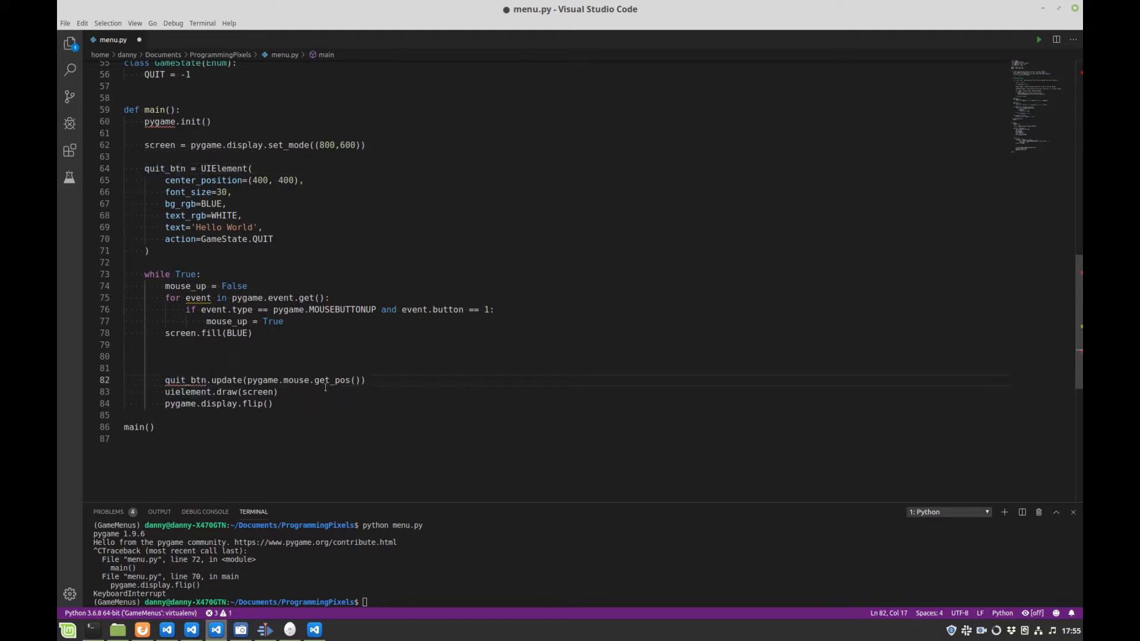
pyautogui.click(362, 379)
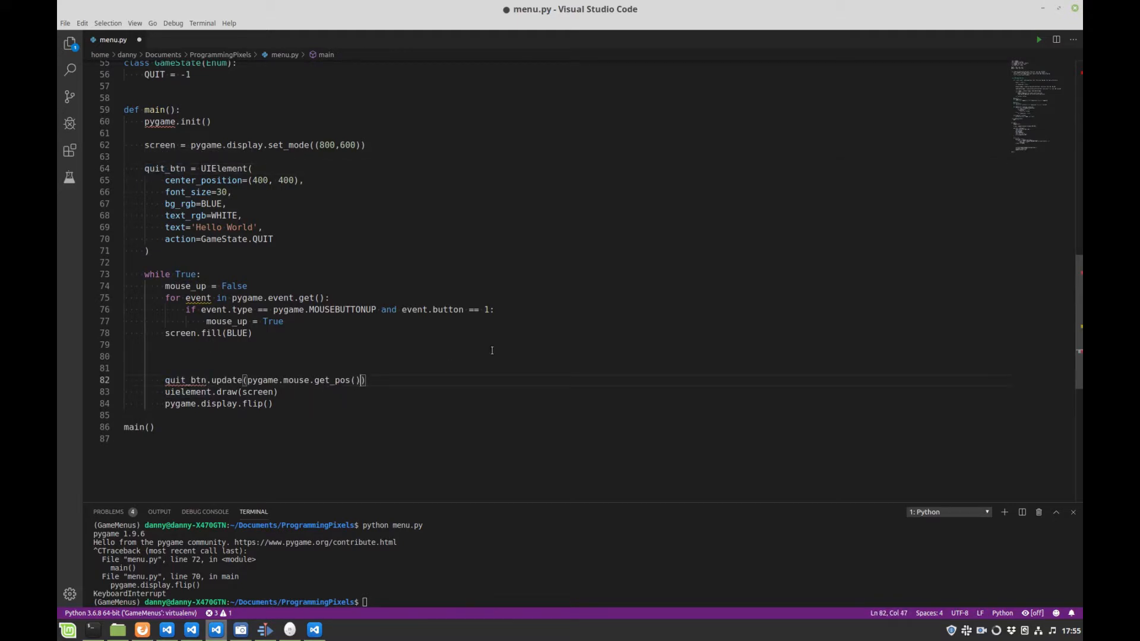
pyautogui.write(',')
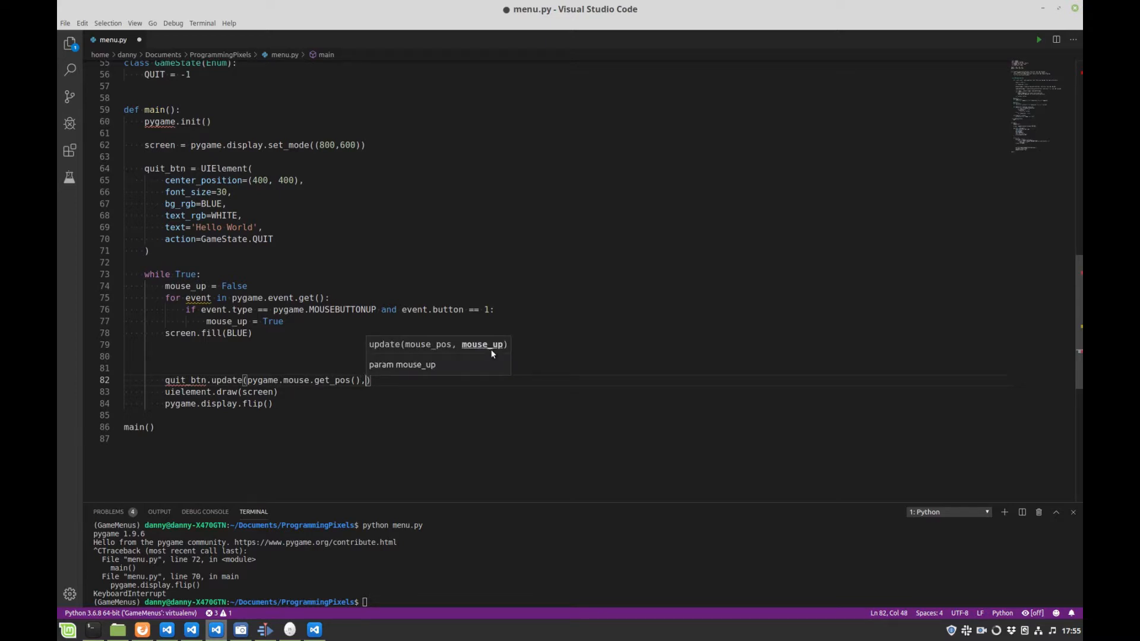
pyautogui.write('mouse')
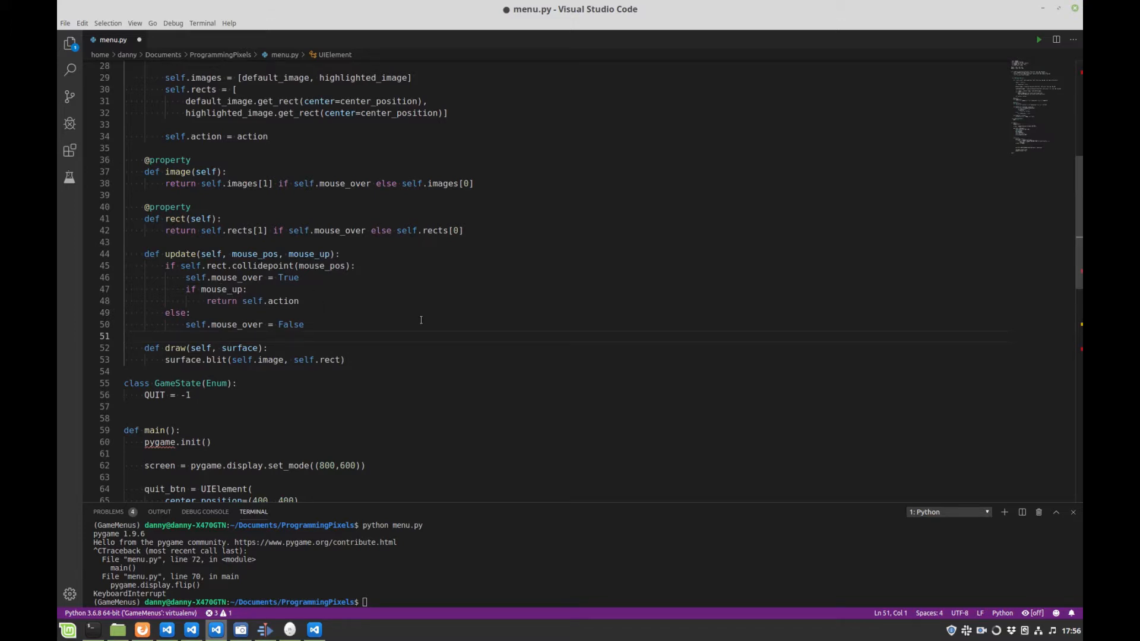
# - Wrap quit_btn.update in 'if ... is not None:' with return, and draw quit_btn
pyautogui.scroll(-3)
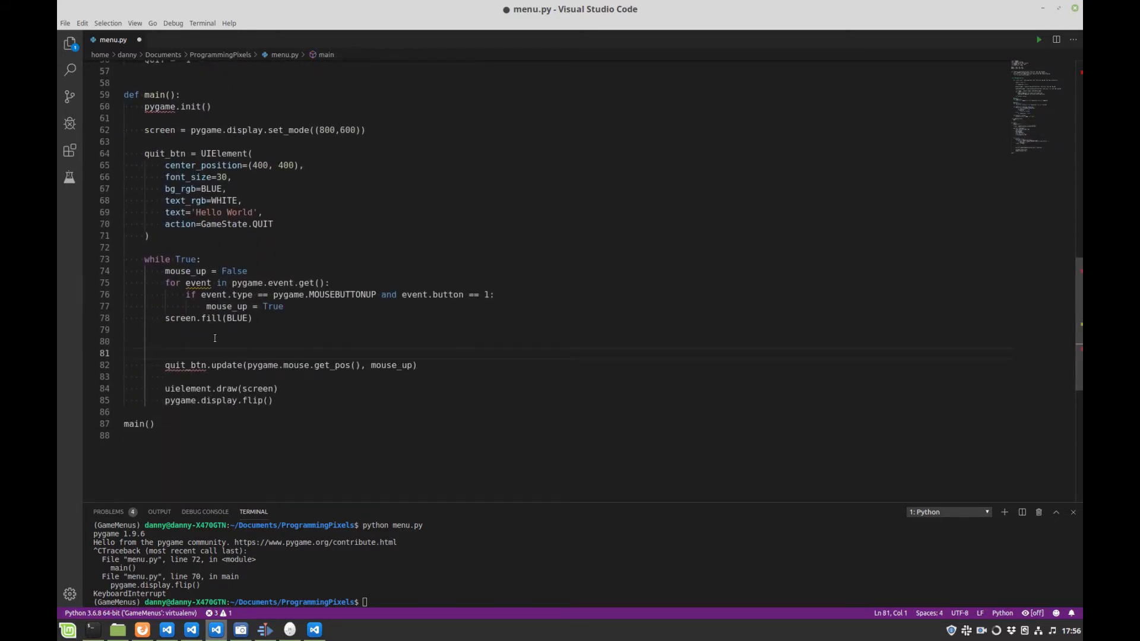
pyautogui.press('Backspace')
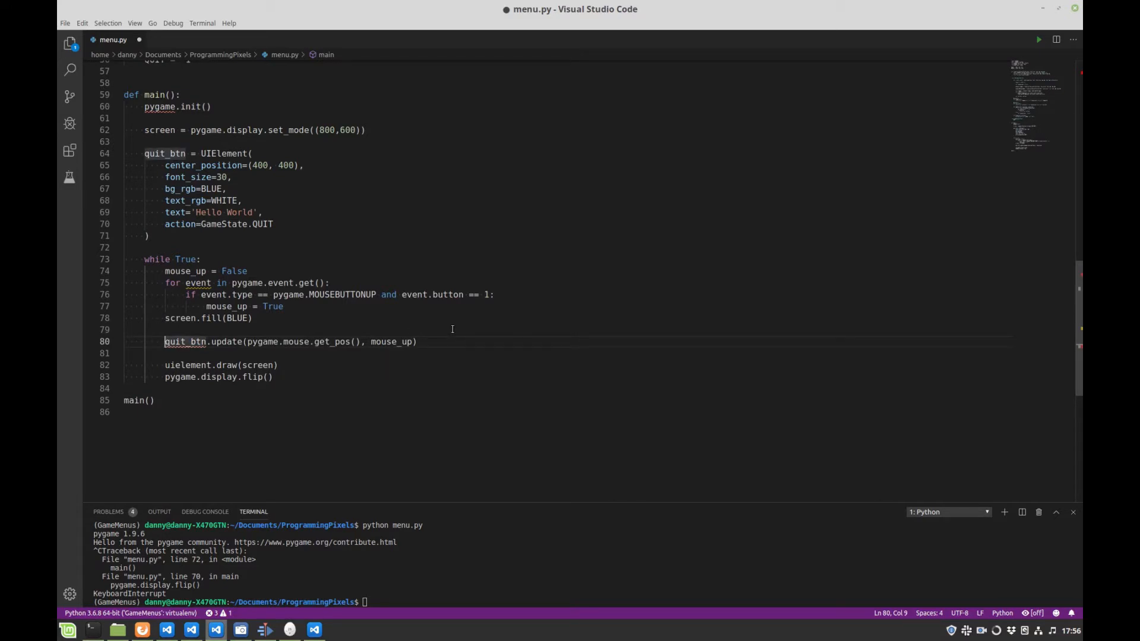
pyautogui.write('if')
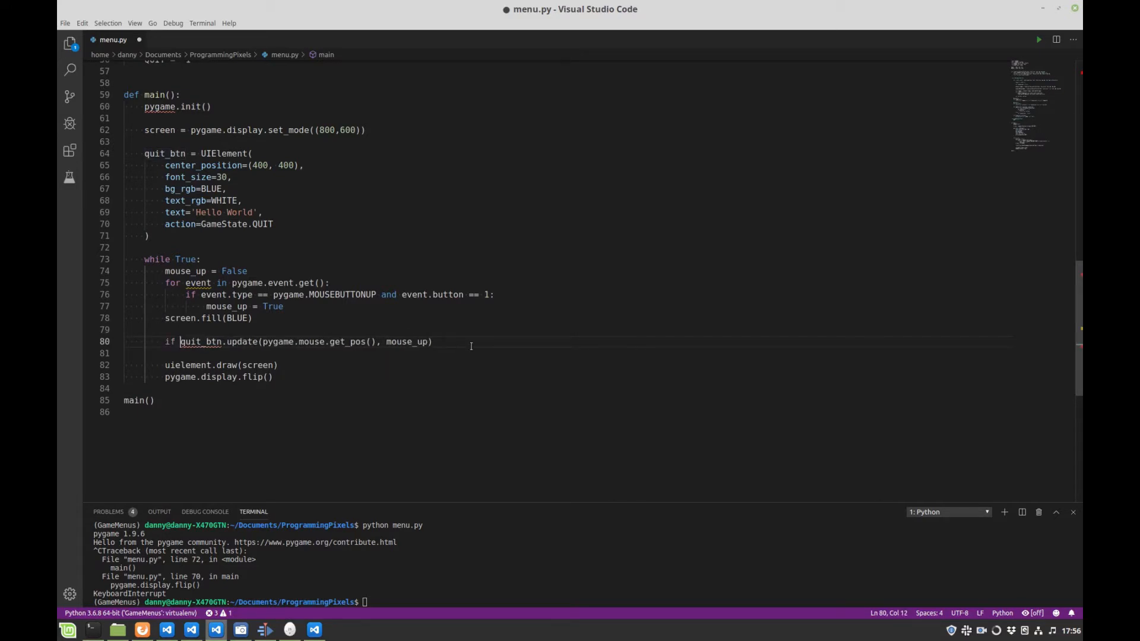
pyautogui.click(582, 342)
pyautogui.write(' is not None')
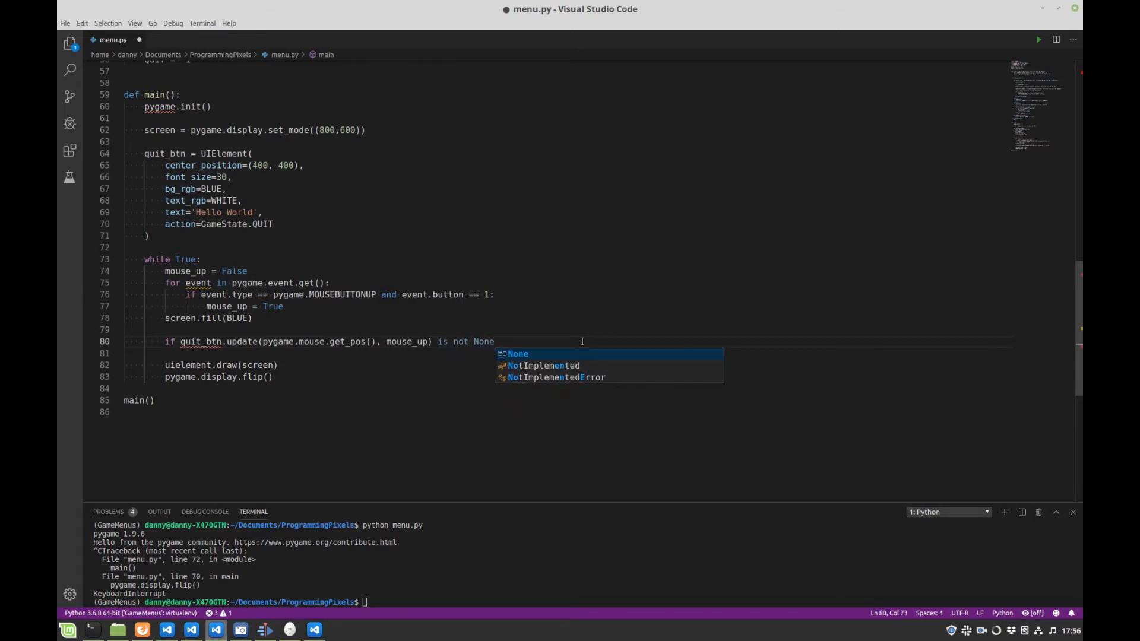
pyautogui.write(':')
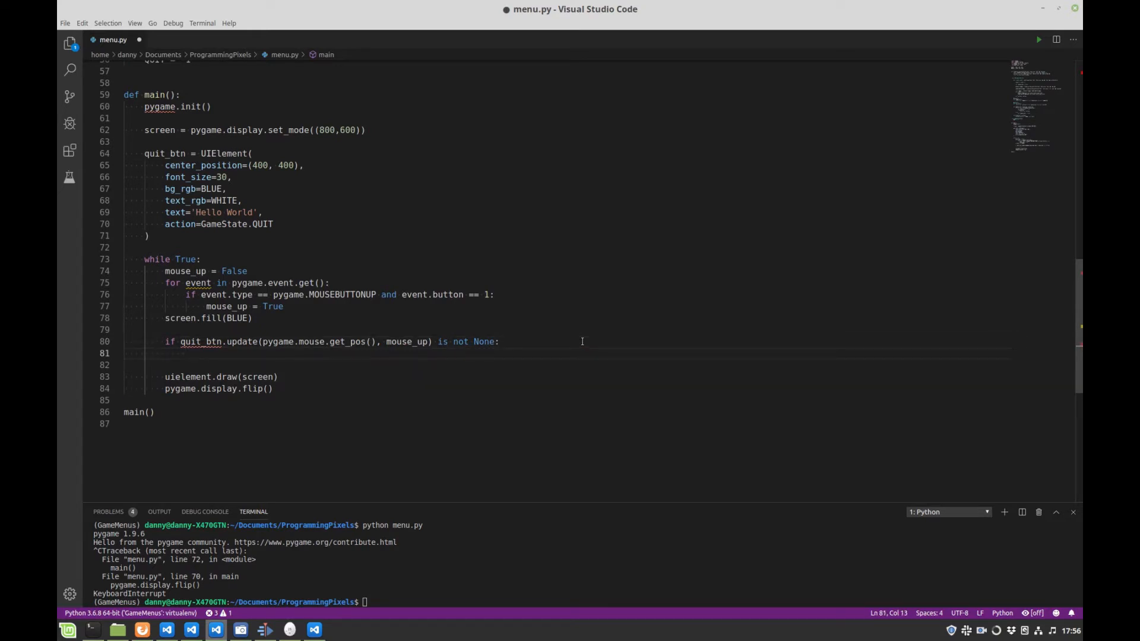
pyautogui.write('ret')
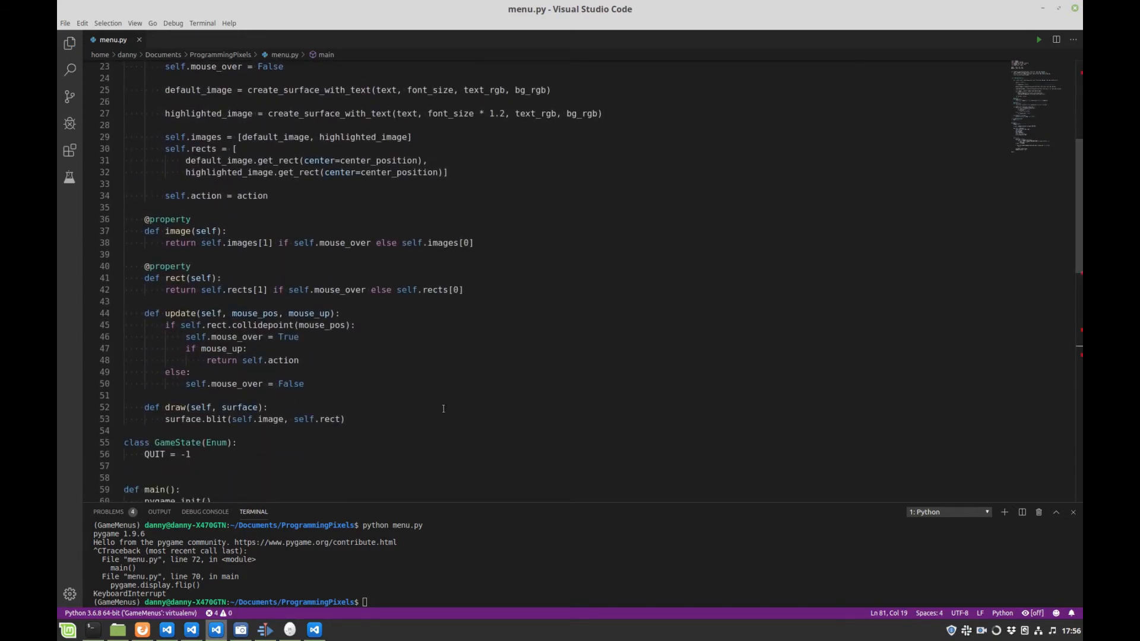
pyautogui.moveTo(165, 313); pyautogui.dragTo(247, 348)
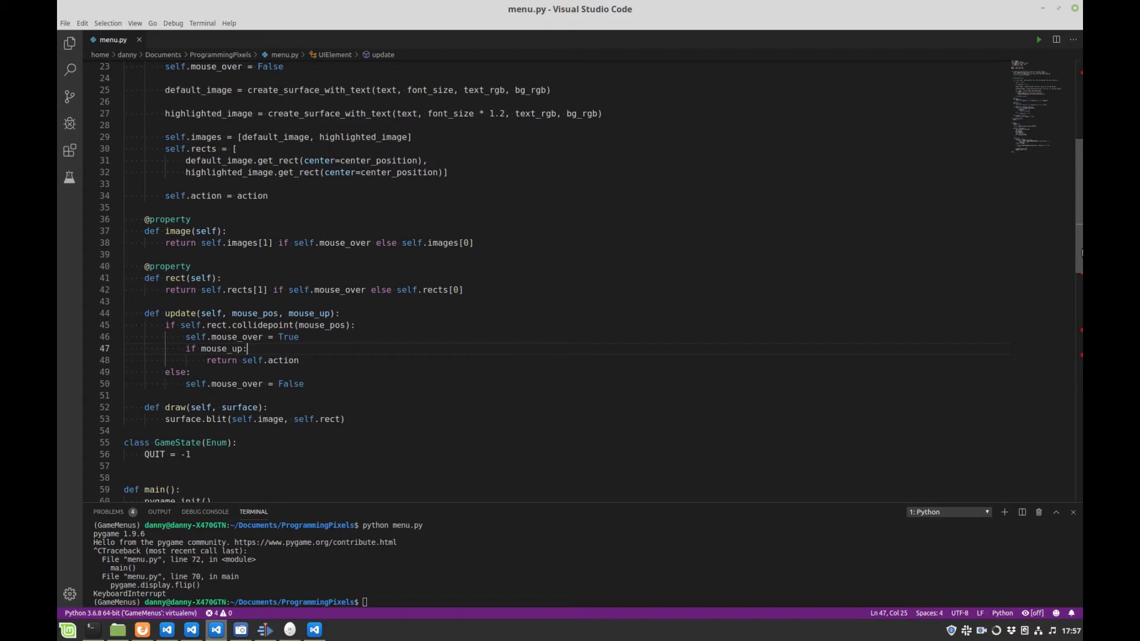
pyautogui.moveTo(375, 367)
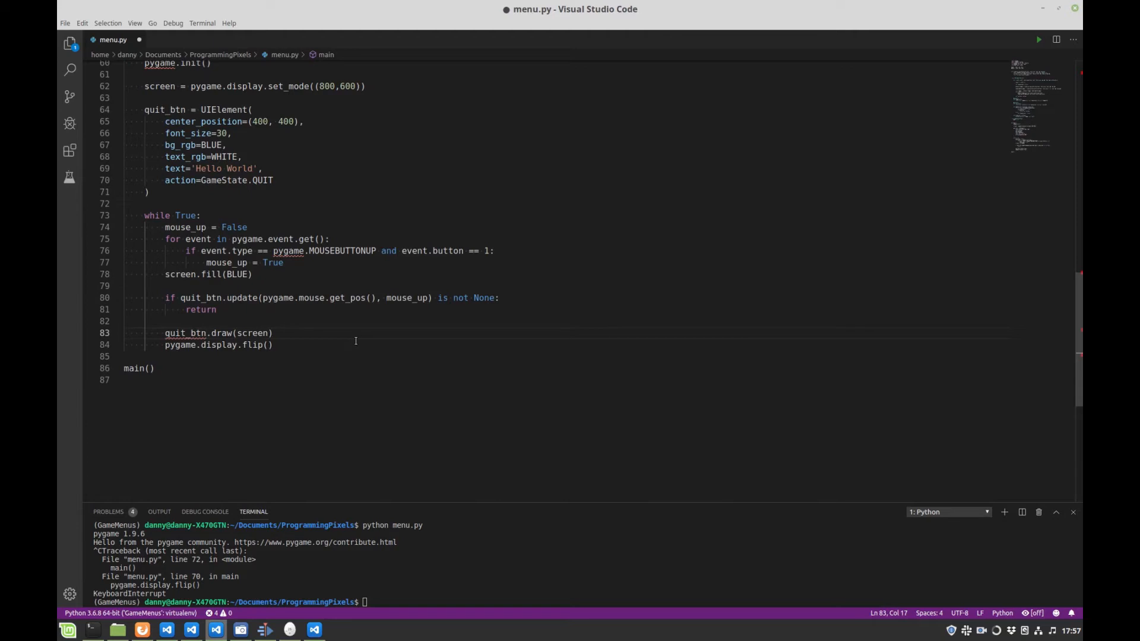
# - Relabel the button 'Quit', run menu.py, and click Quit to close the window
pyautogui.click(274, 333)
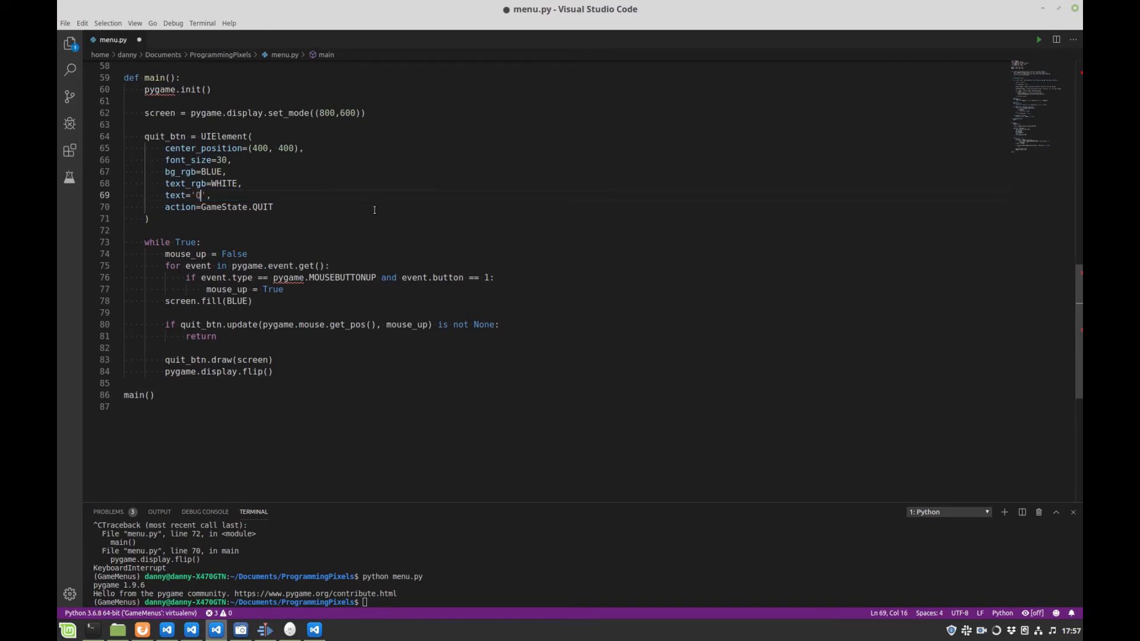
pyautogui.write('Quit')
pyautogui.click(314, 602)
pyautogui.write('python menu.py')
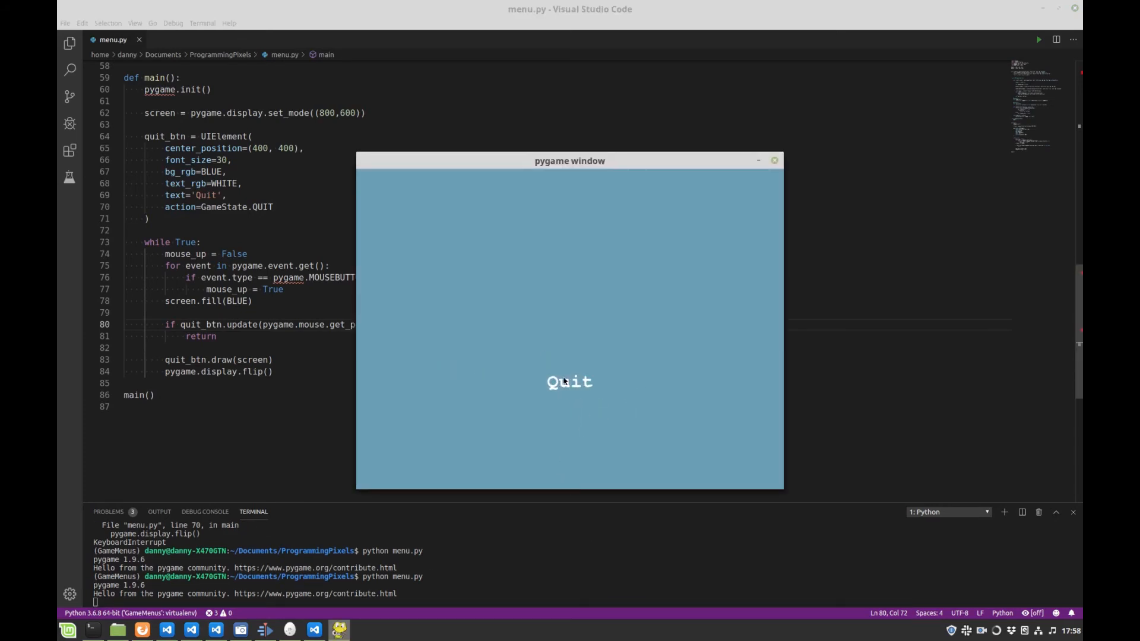
pyautogui.click(569, 382)
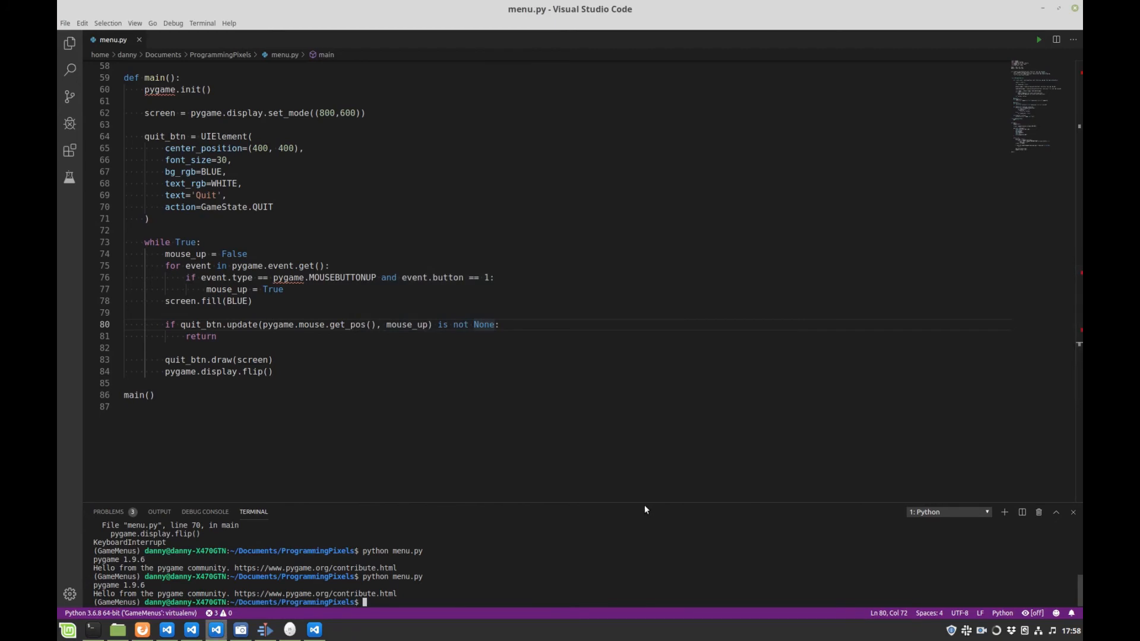